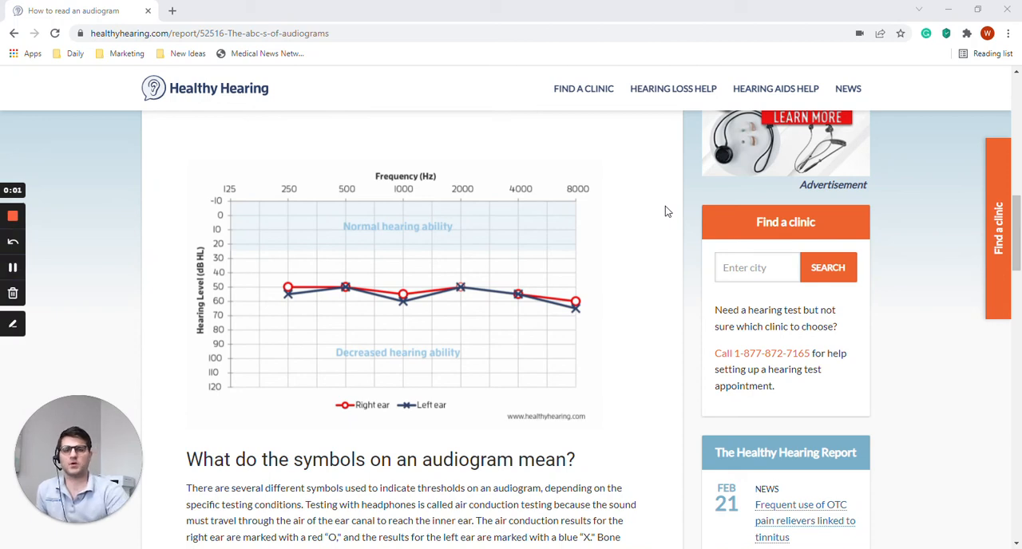
mouse_move(652, 233)
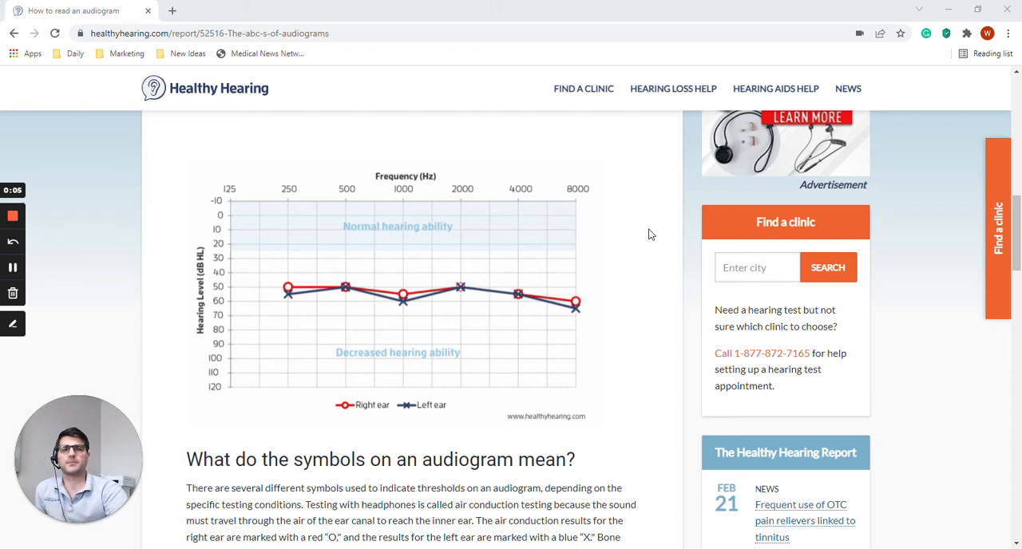
mouse_move(479, 406)
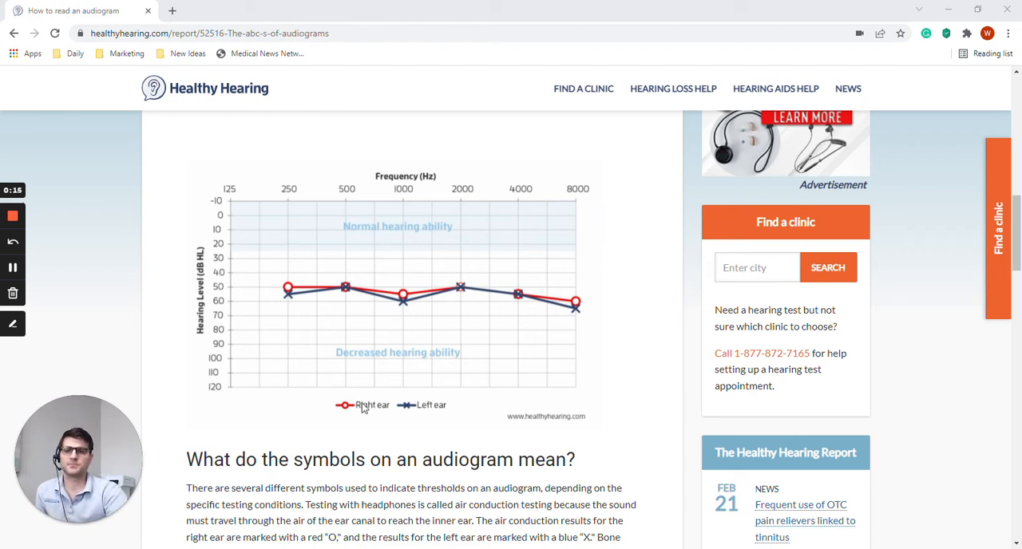
mouse_move(233, 199)
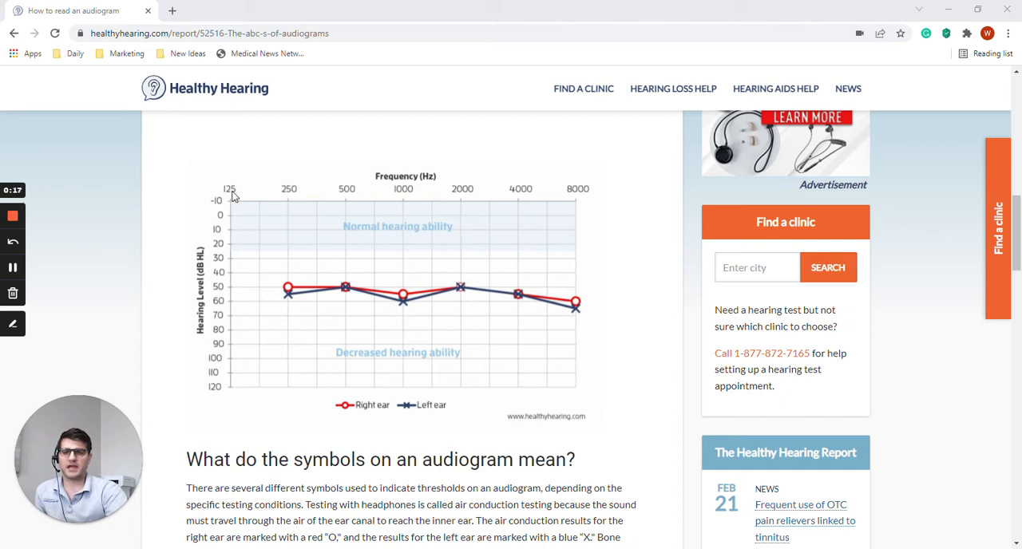
mouse_move(603, 193)
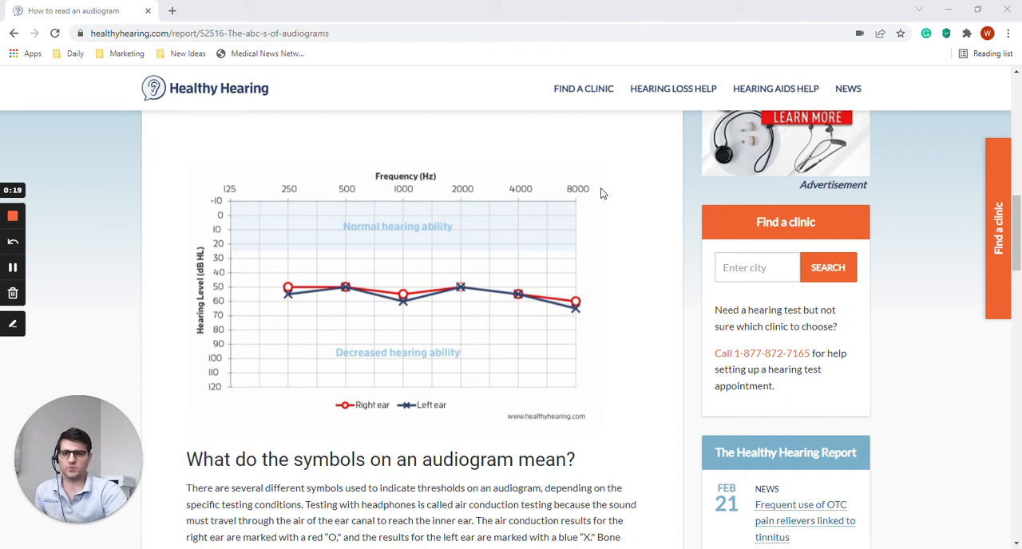
mouse_move(232, 198)
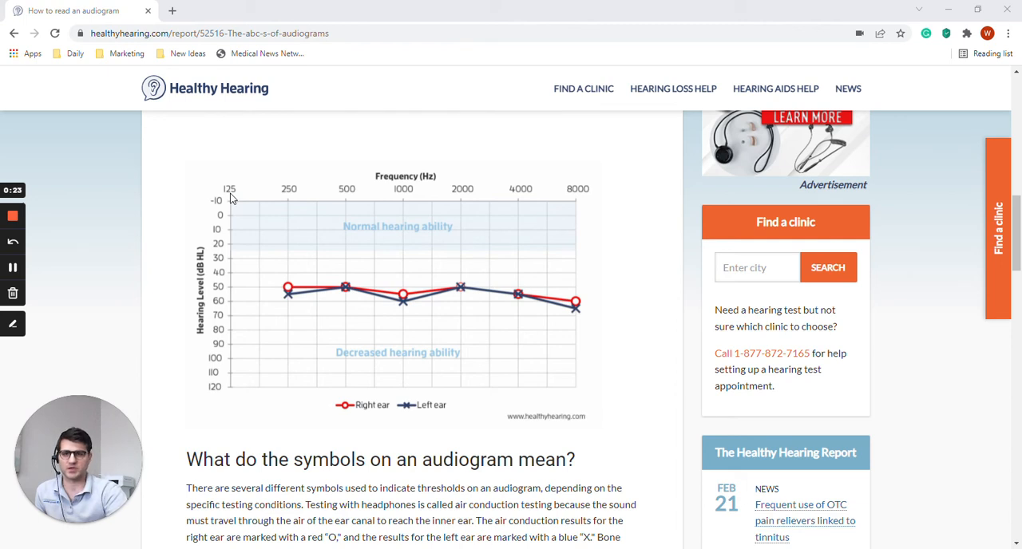
mouse_move(578, 211)
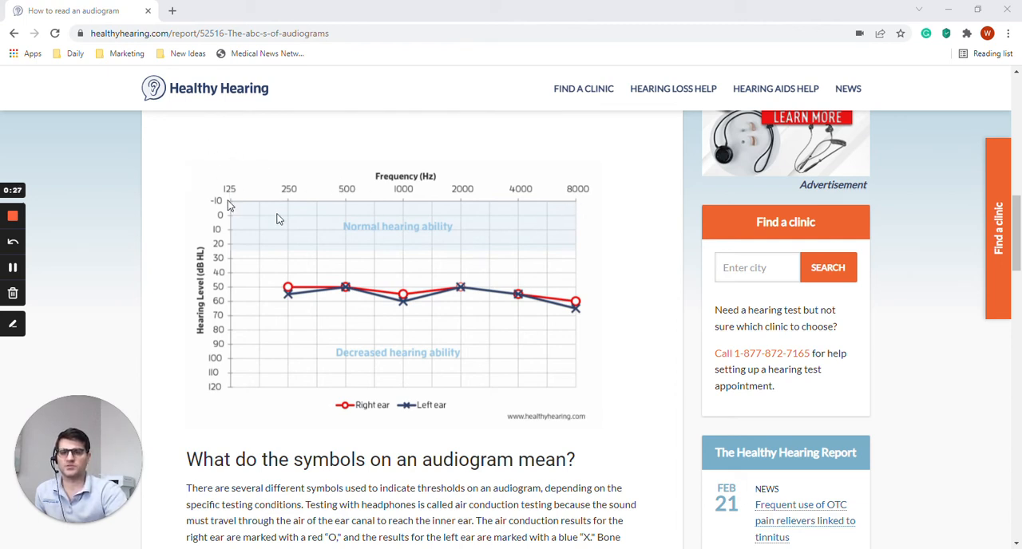
mouse_move(246, 201)
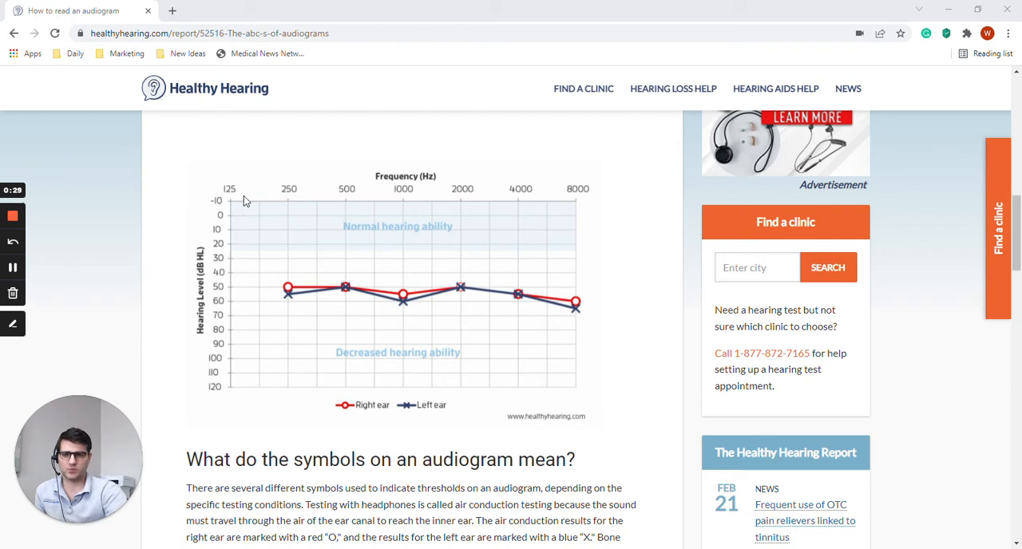
mouse_move(410, 200)
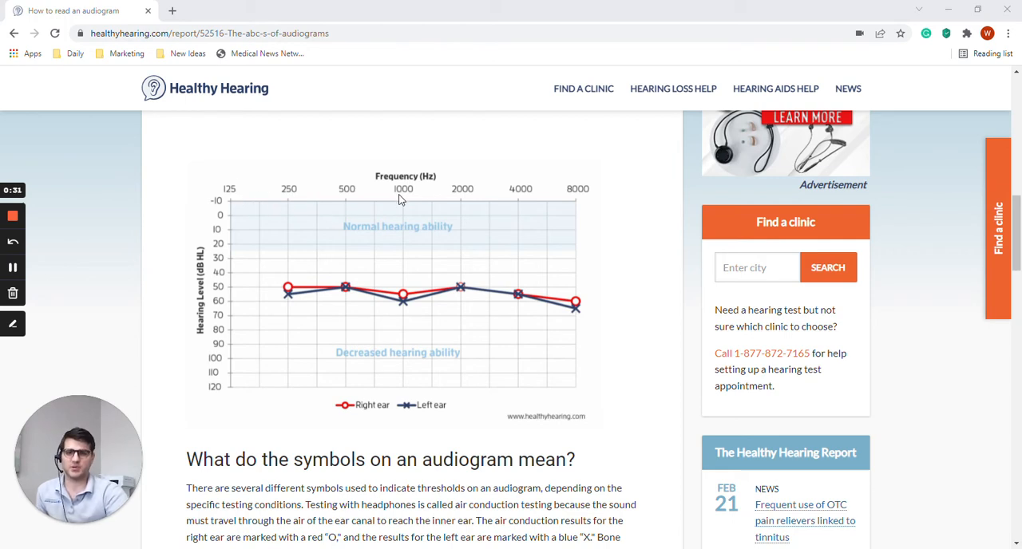
mouse_move(585, 198)
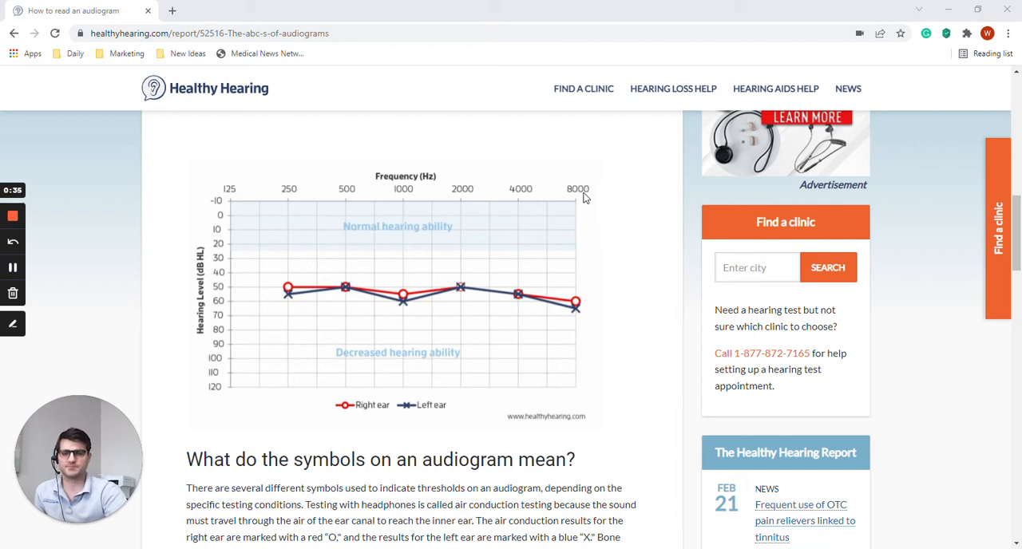
mouse_move(340, 243)
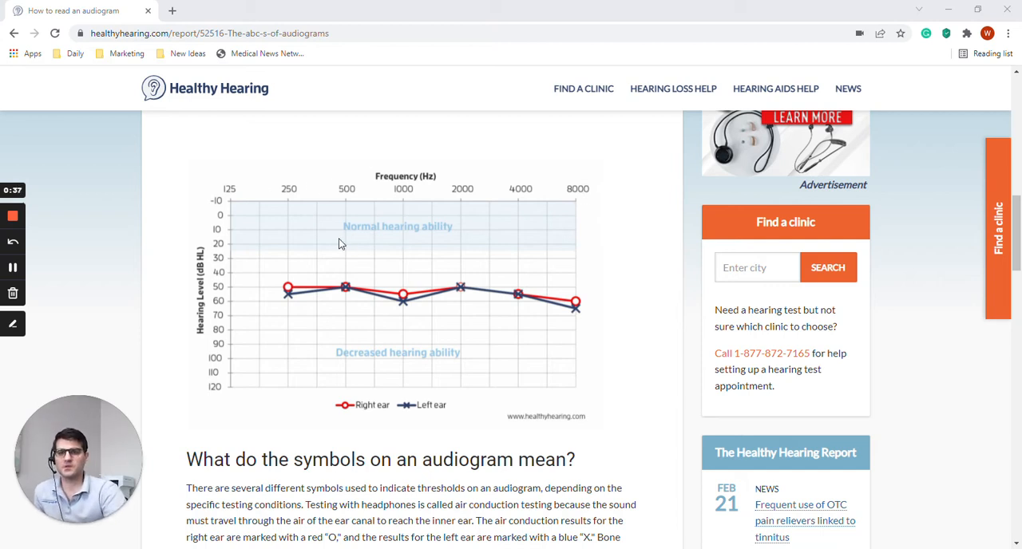
mouse_move(348, 228)
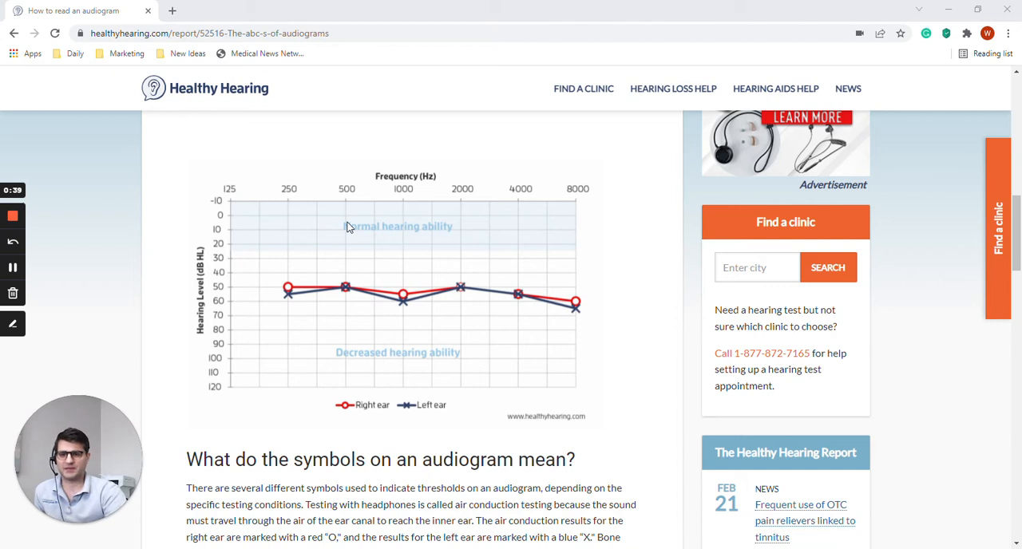
mouse_move(221, 217)
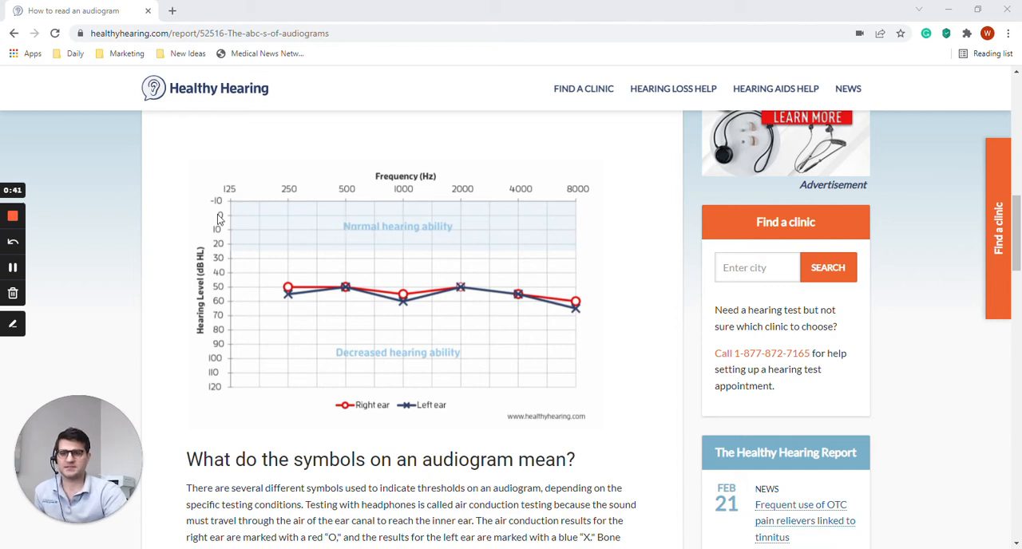
mouse_move(222, 180)
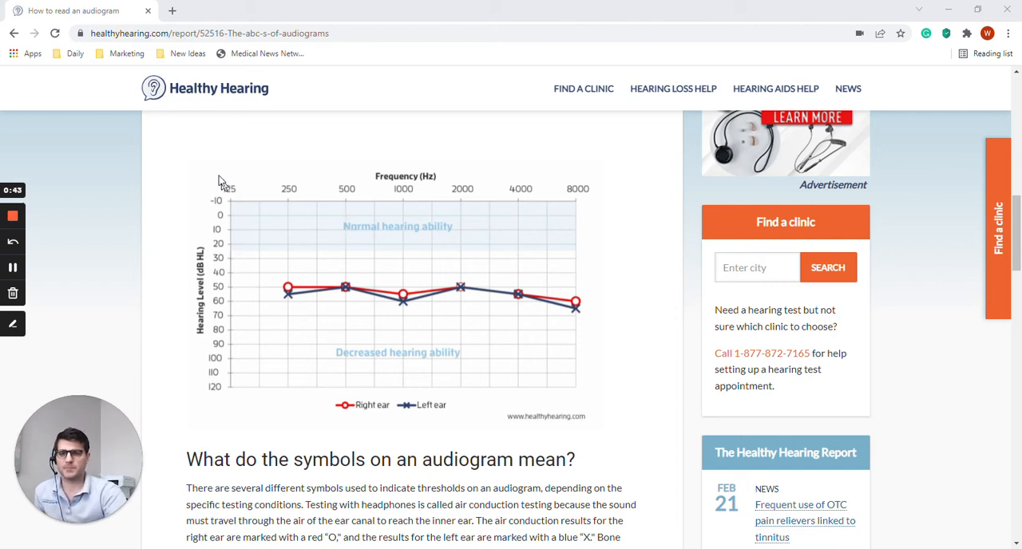
mouse_move(208, 348)
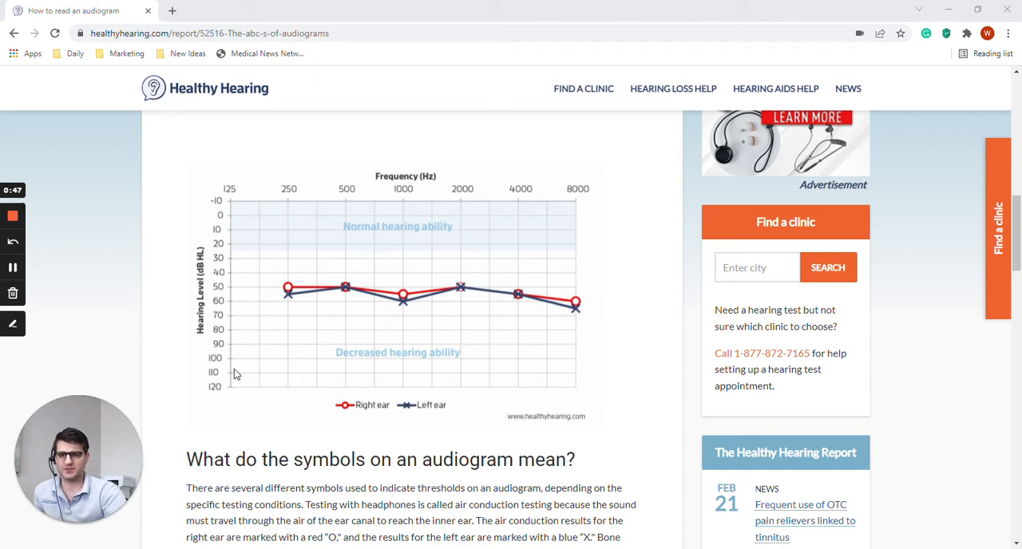
mouse_move(297, 286)
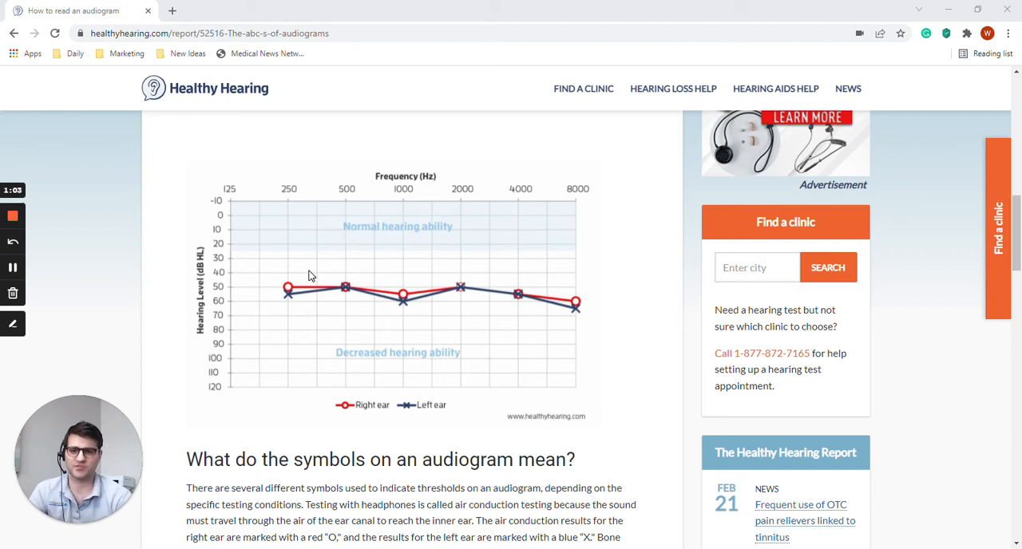
mouse_move(298, 275)
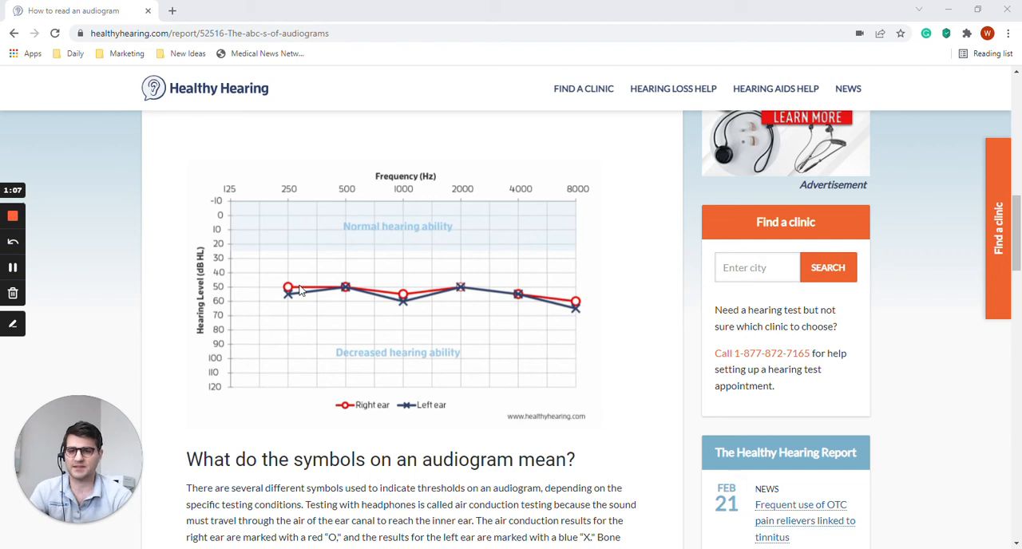
mouse_move(285, 272)
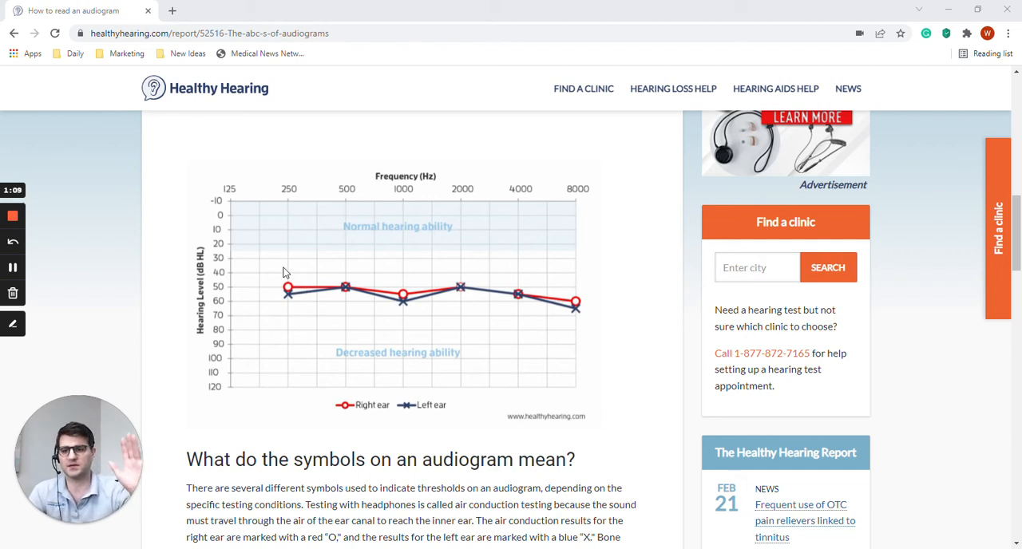
mouse_move(536, 314)
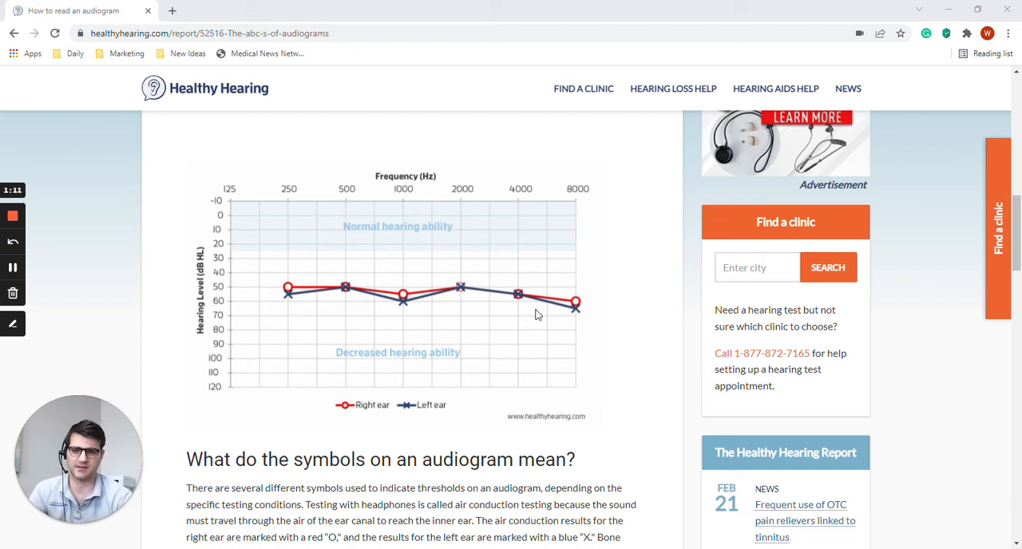
mouse_move(535, 335)
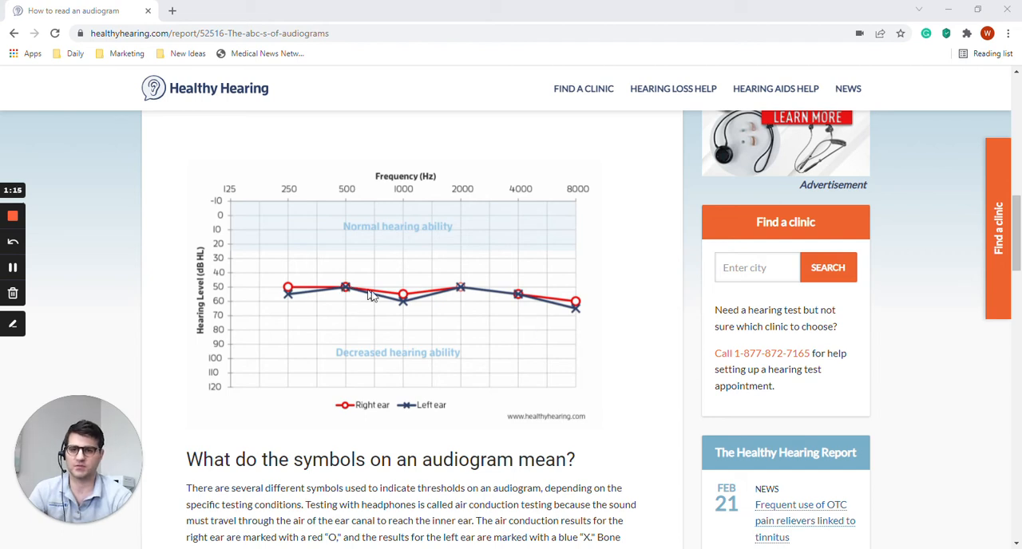
mouse_move(470, 294)
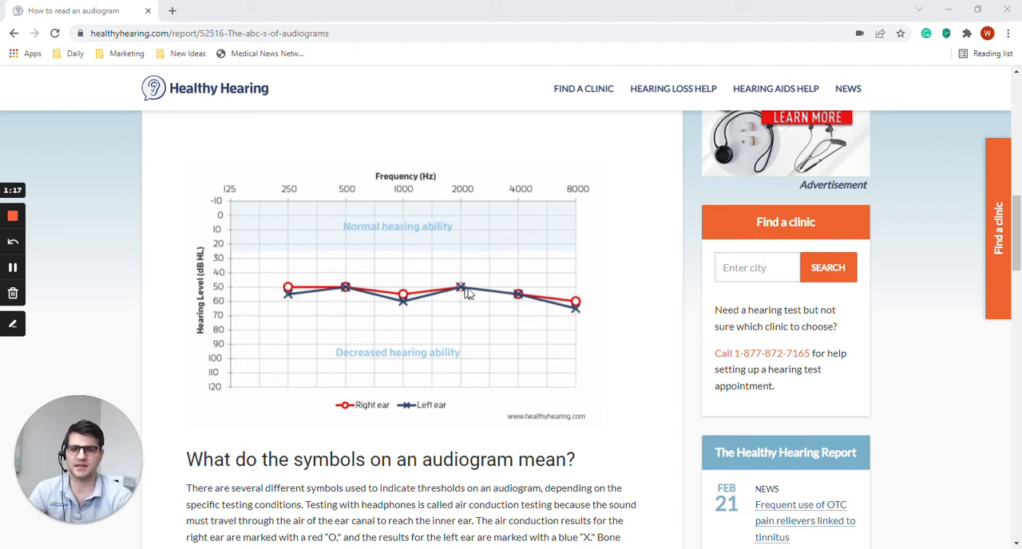
mouse_move(559, 310)
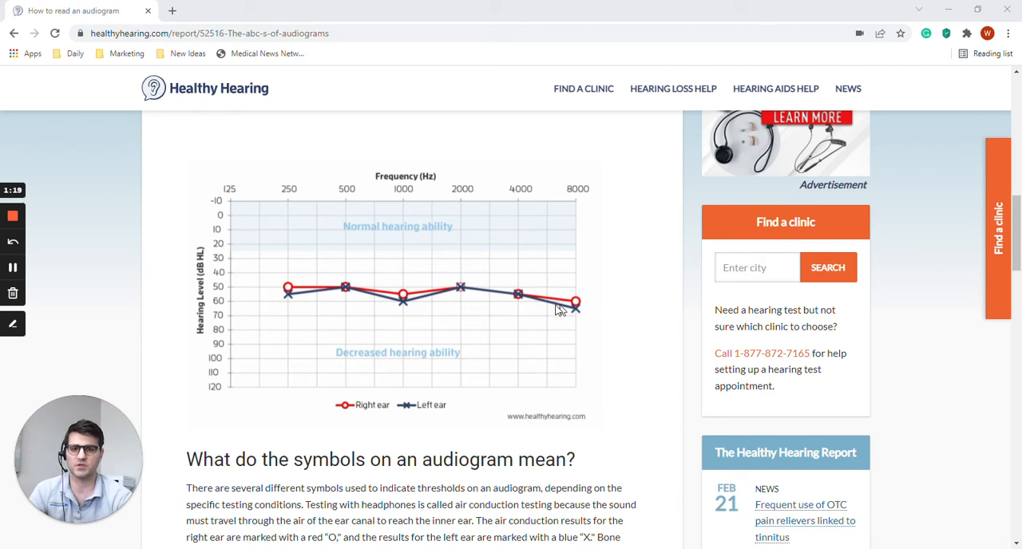
mouse_move(376, 297)
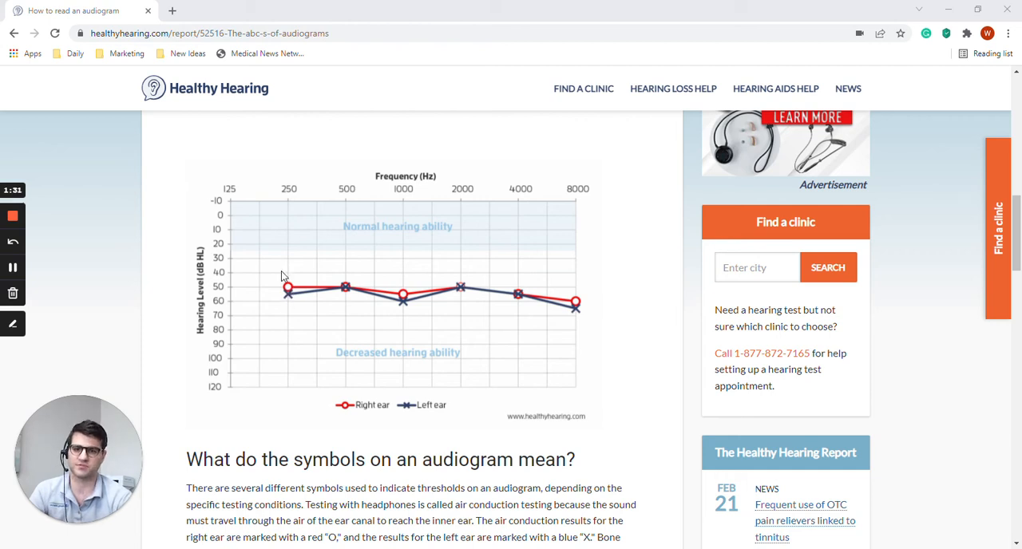
mouse_move(284, 302)
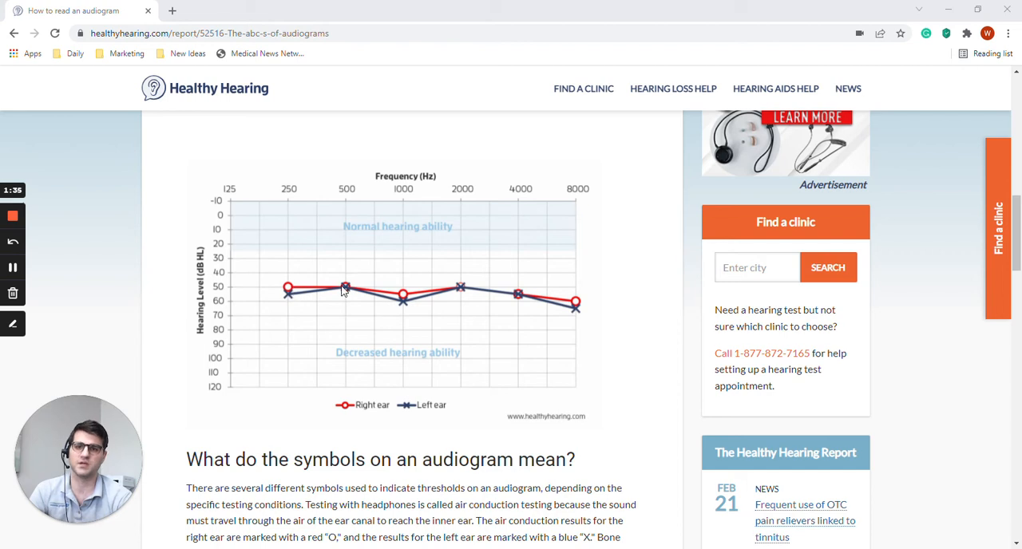
mouse_move(377, 289)
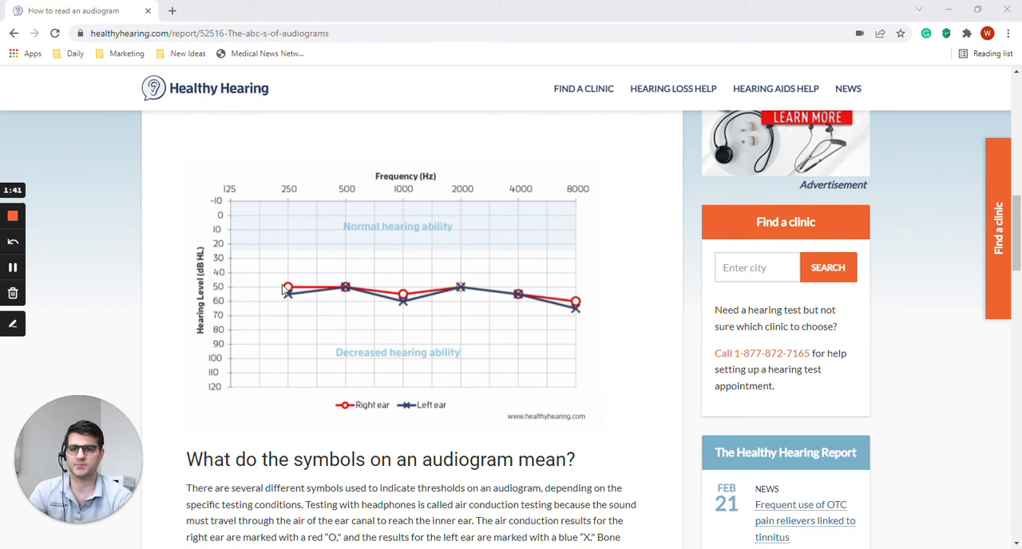
mouse_move(326, 274)
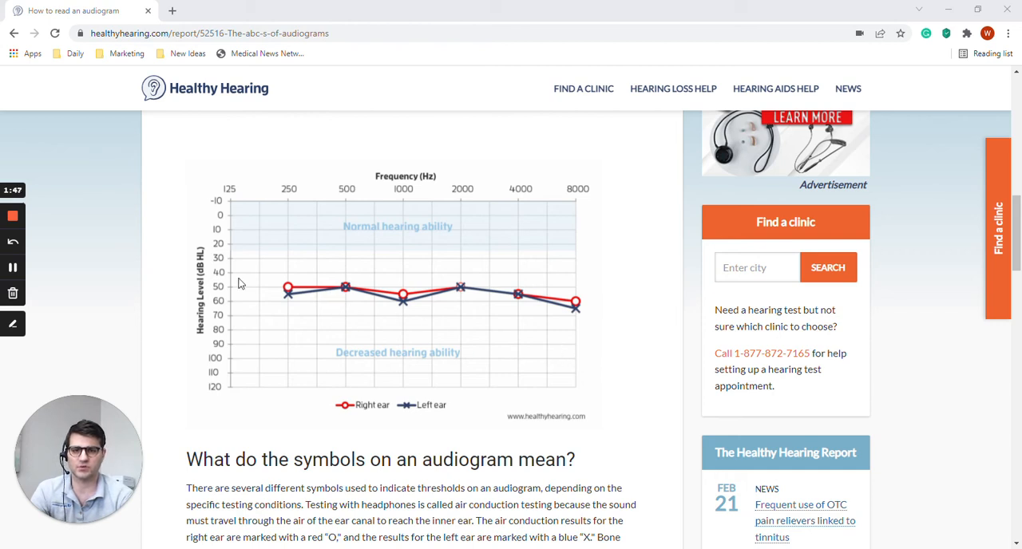
mouse_move(561, 347)
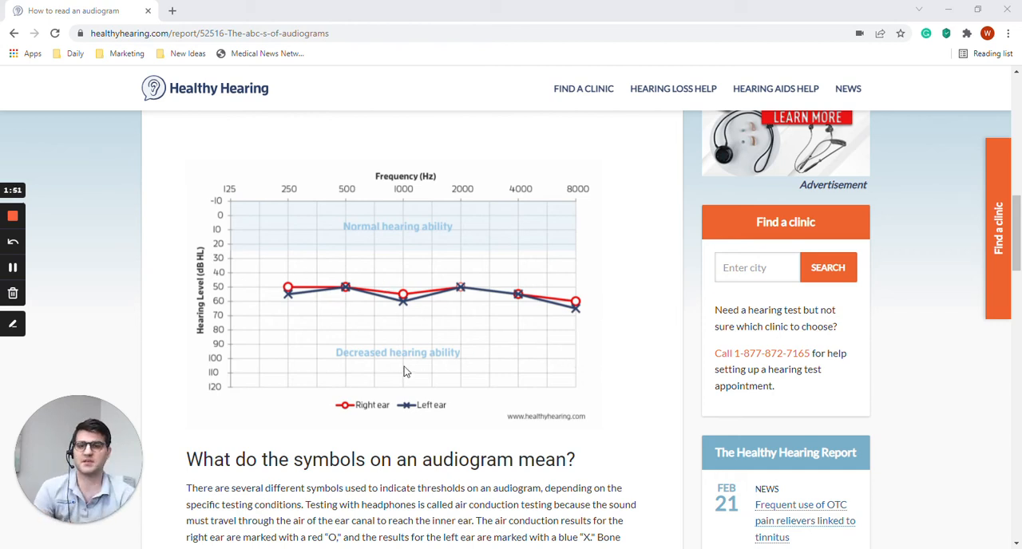
mouse_move(290, 310)
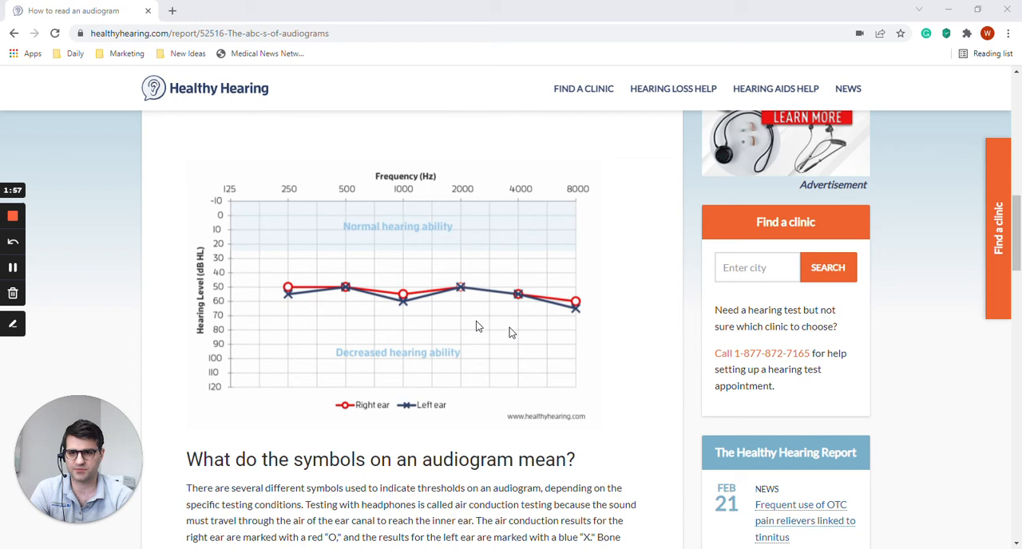
mouse_move(274, 308)
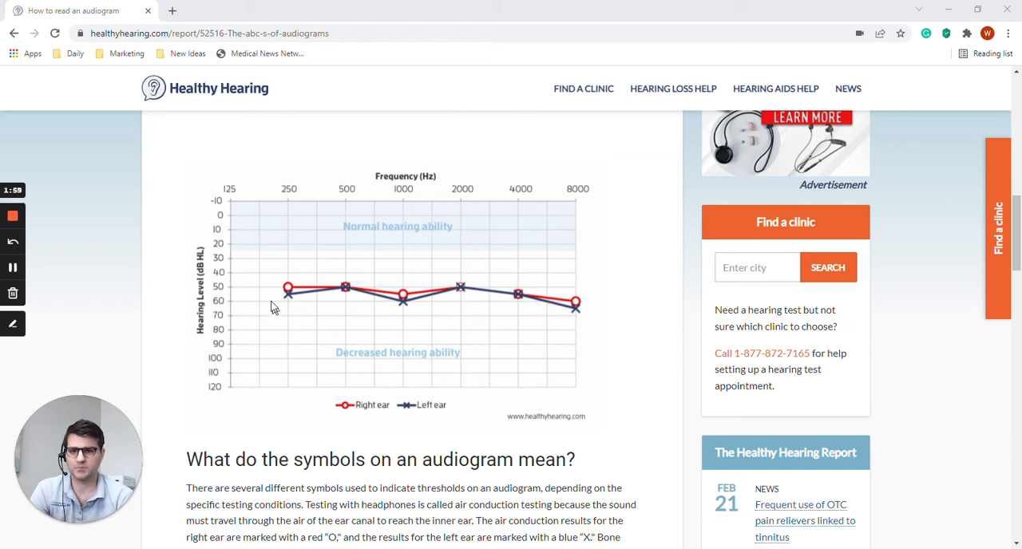
mouse_move(289, 300)
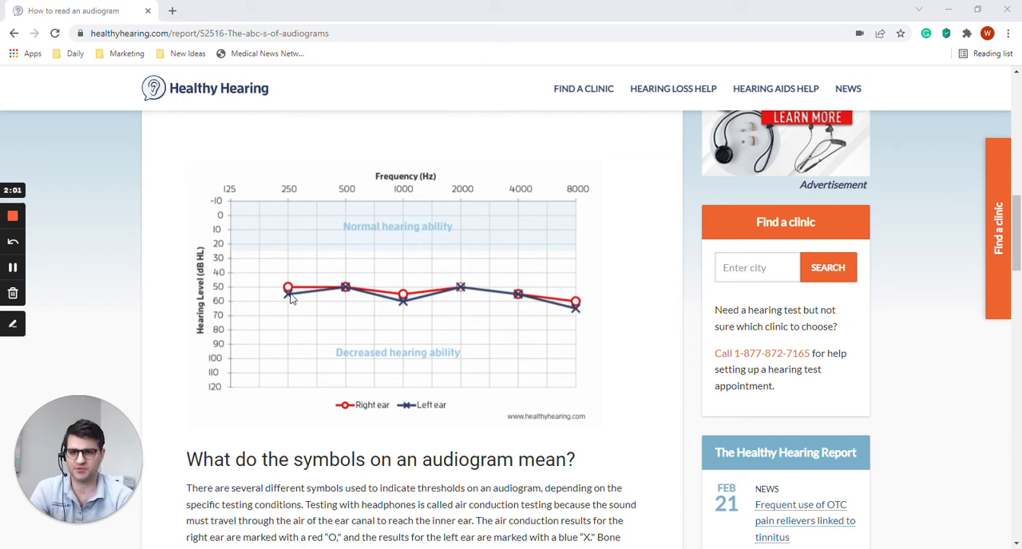
mouse_move(333, 288)
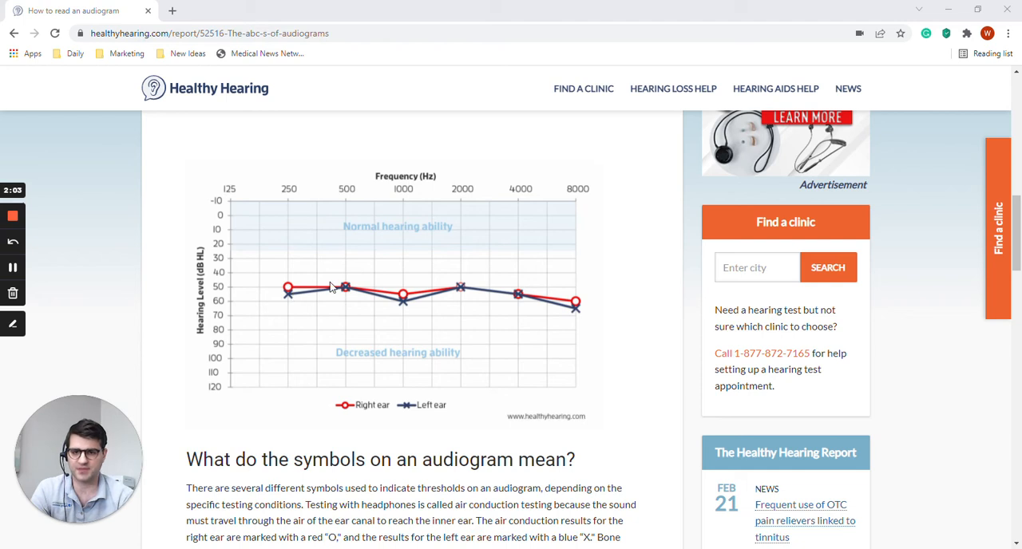
mouse_move(294, 297)
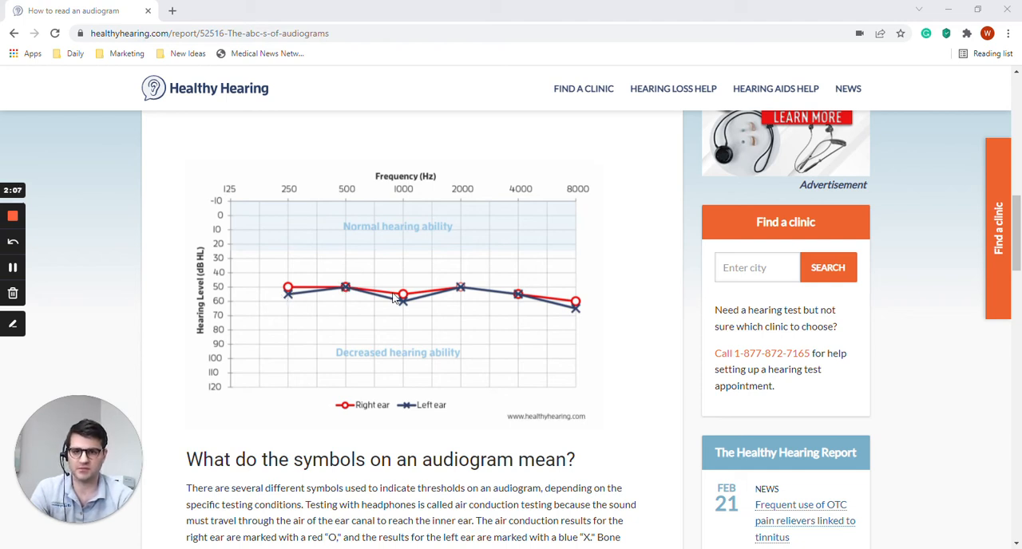
mouse_move(444, 313)
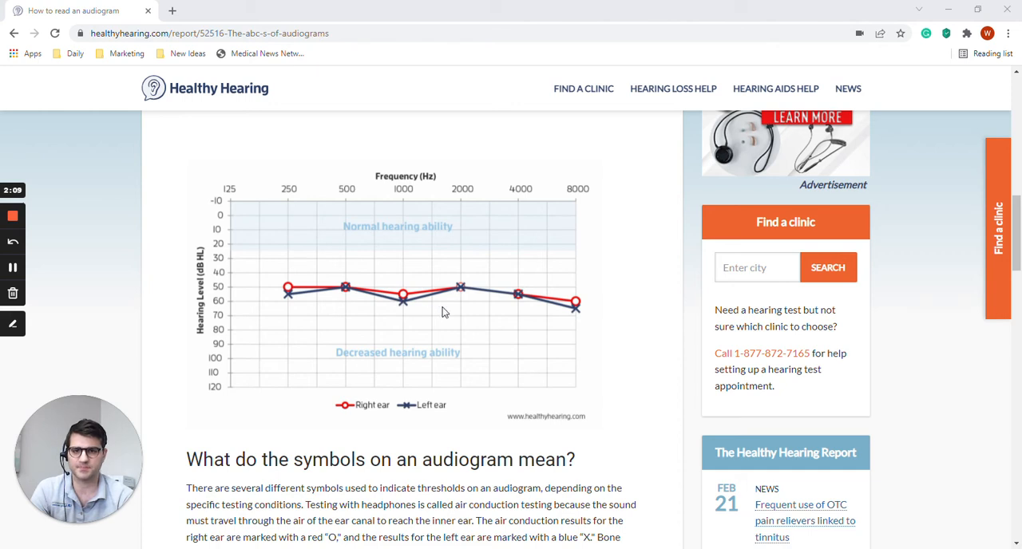
mouse_move(492, 296)
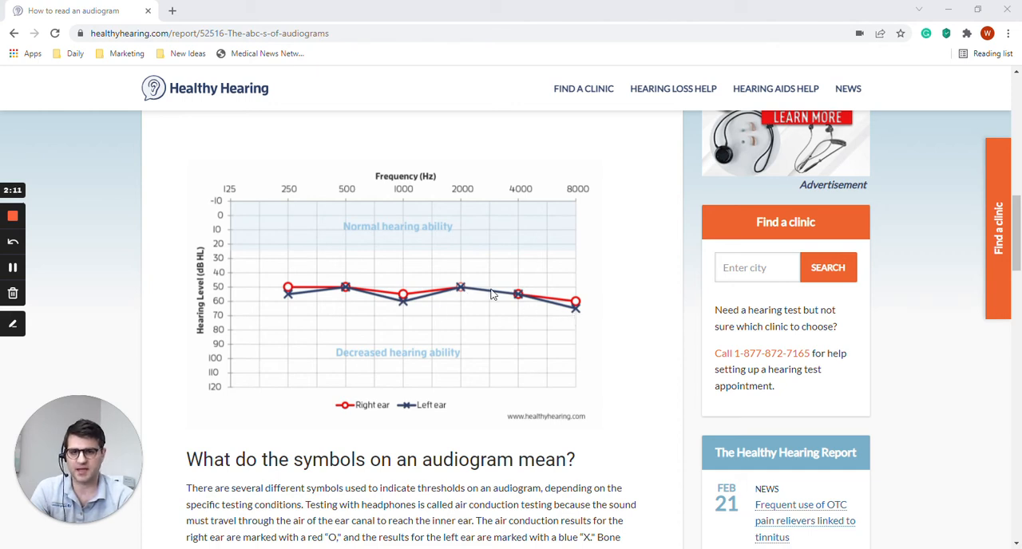
mouse_move(289, 300)
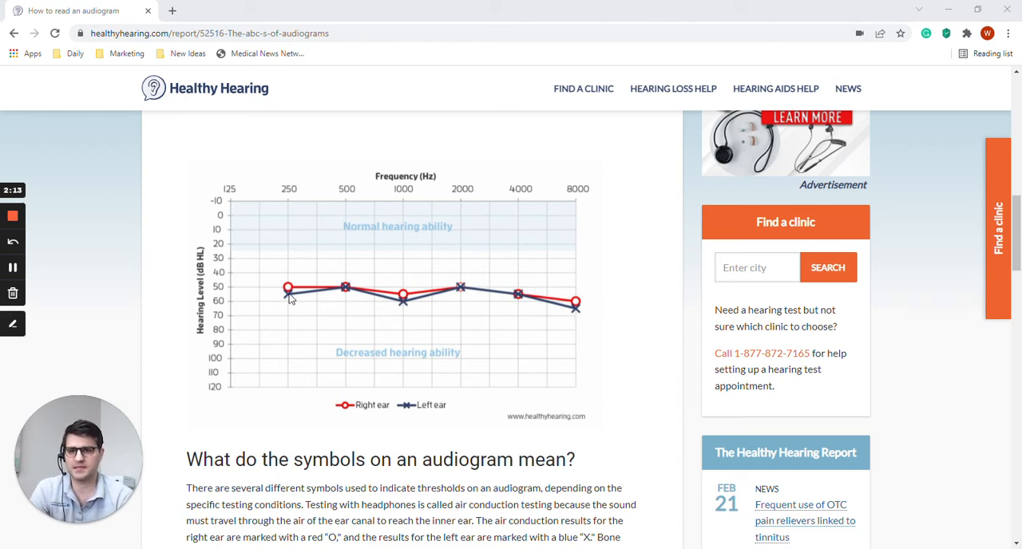
mouse_move(295, 368)
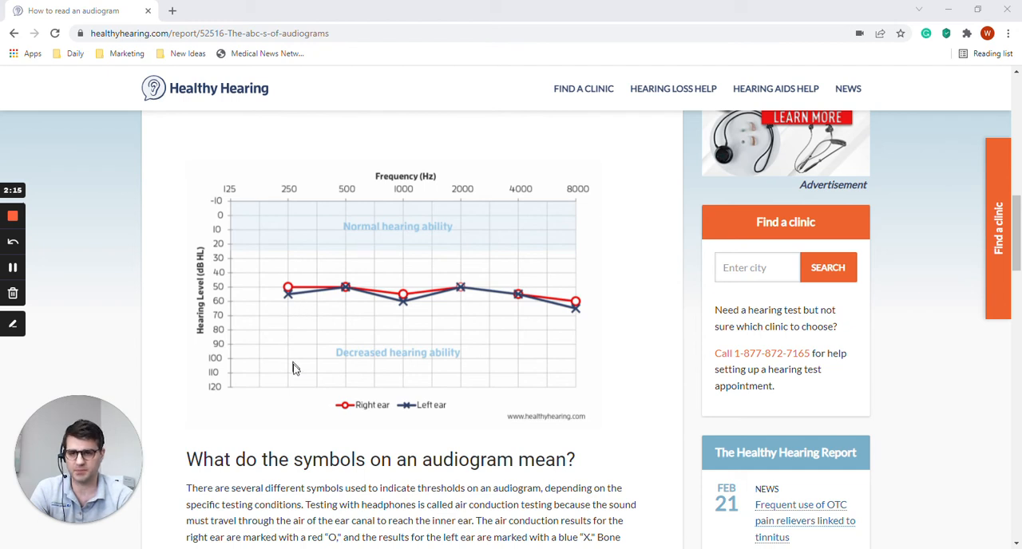
mouse_move(402, 368)
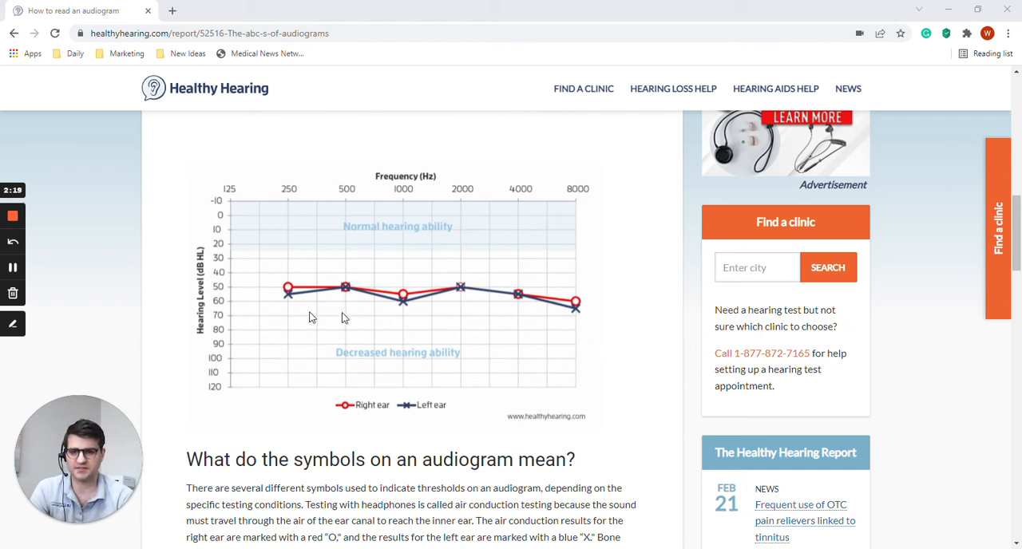
mouse_move(302, 329)
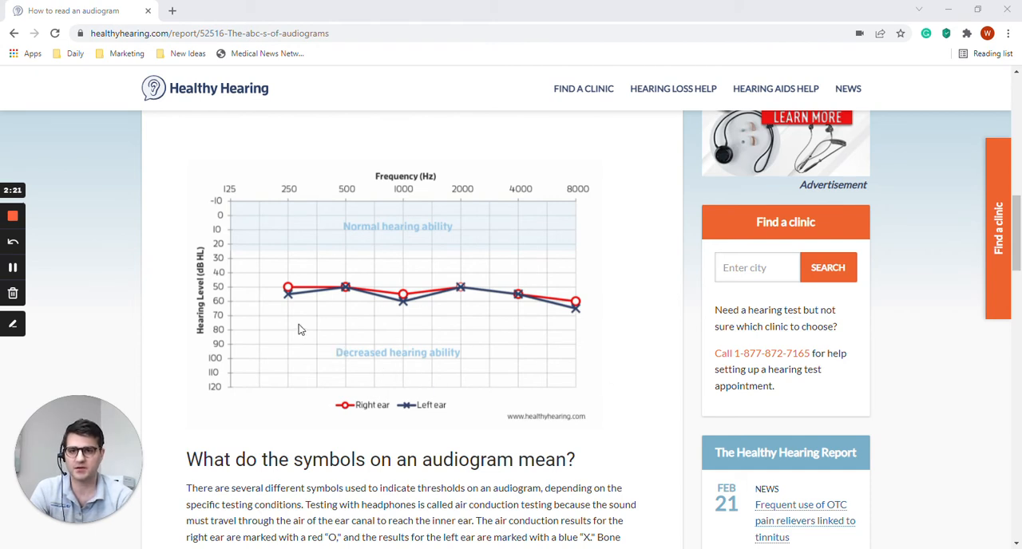
mouse_move(485, 264)
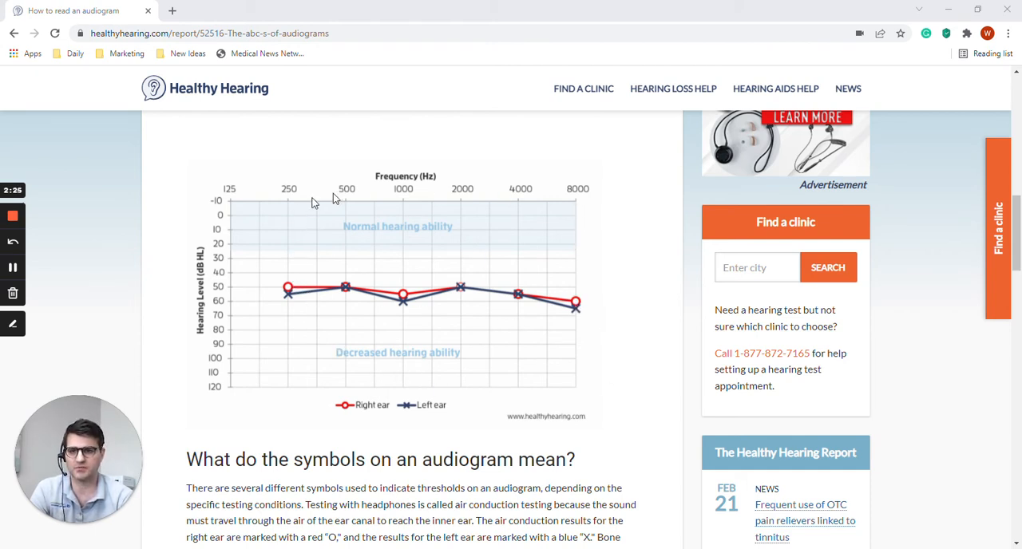
mouse_move(431, 204)
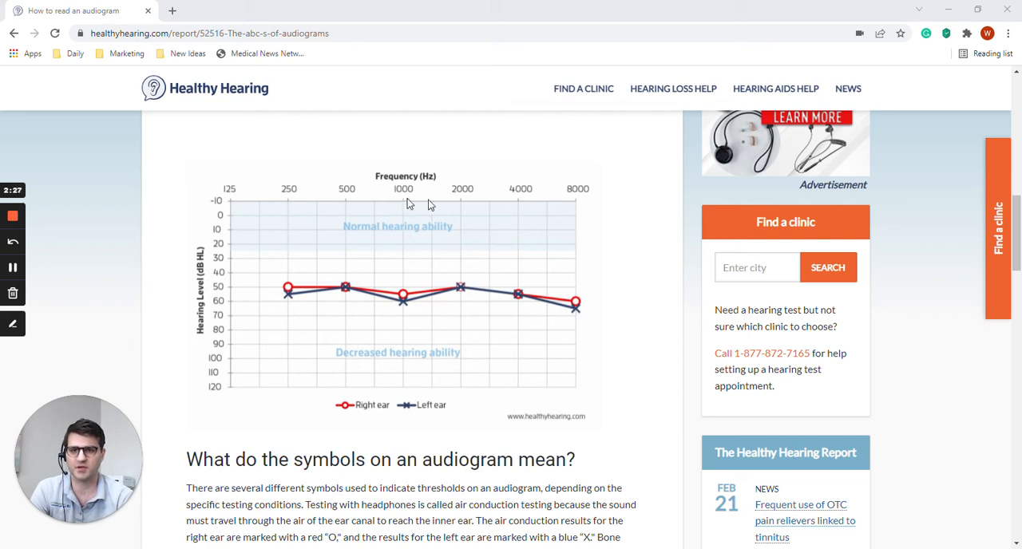
mouse_move(366, 311)
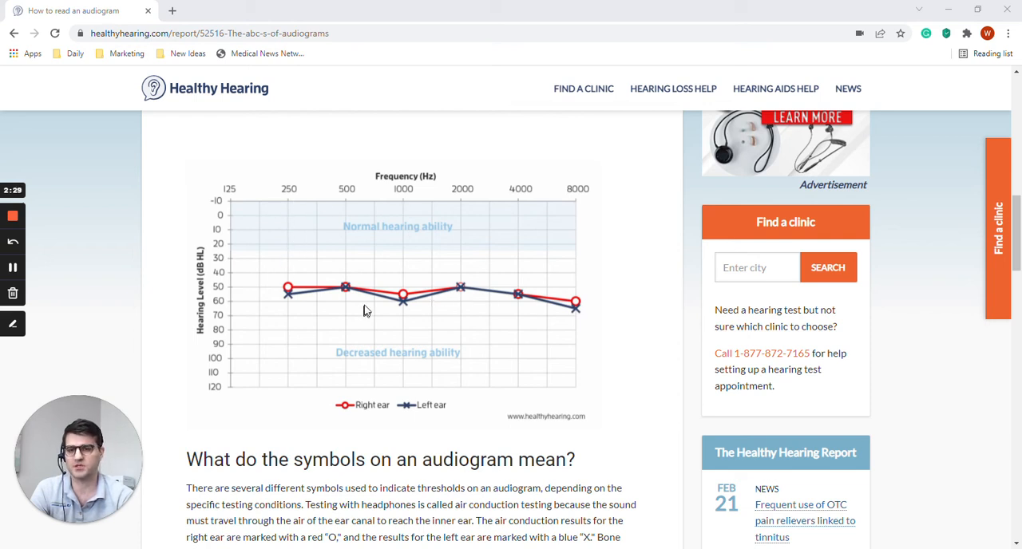
mouse_move(297, 204)
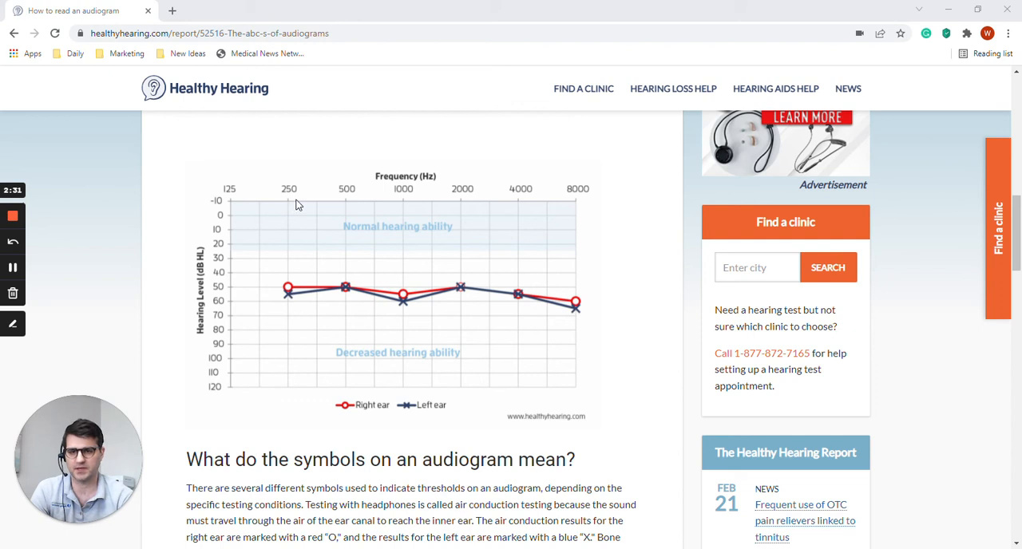
mouse_move(270, 256)
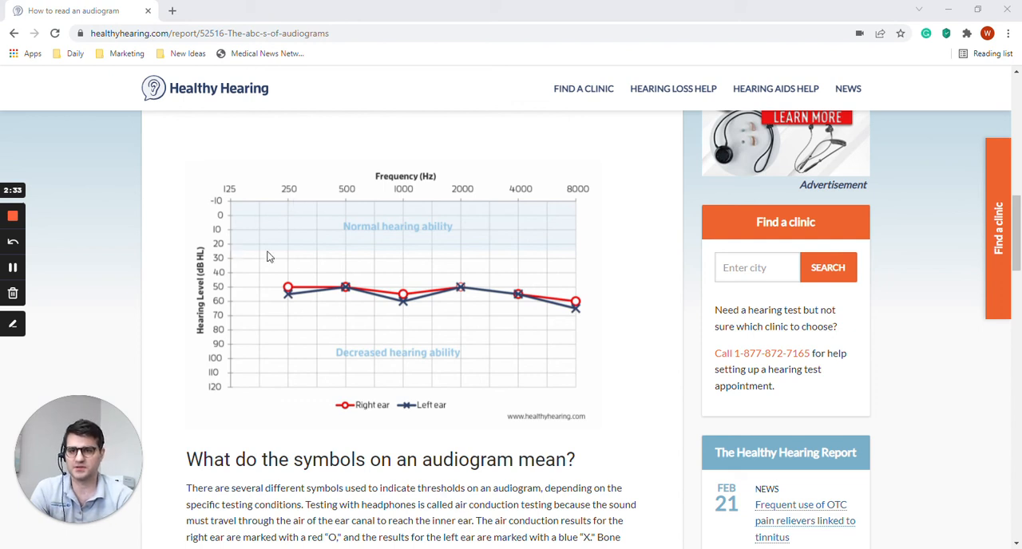
mouse_move(367, 239)
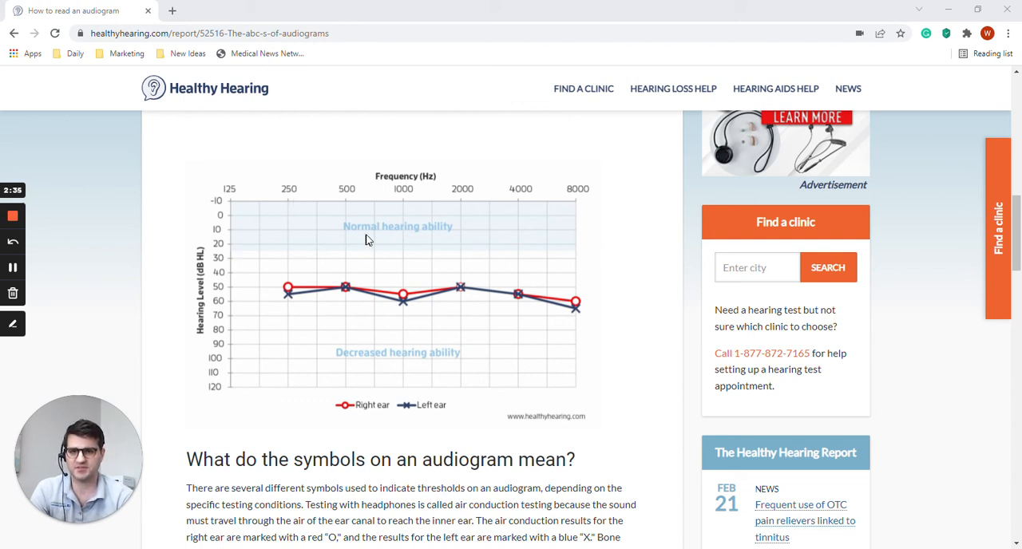
mouse_move(438, 236)
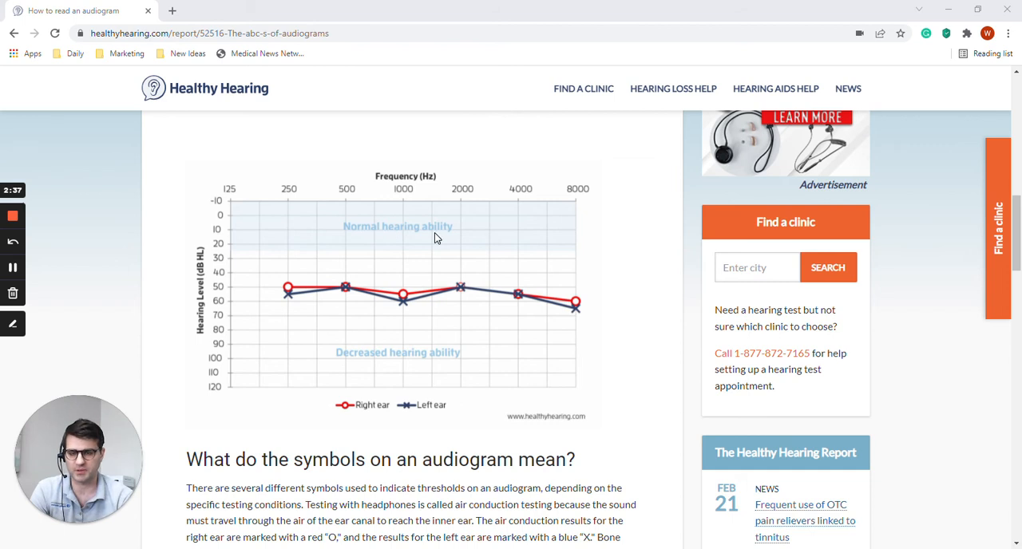
mouse_move(355, 358)
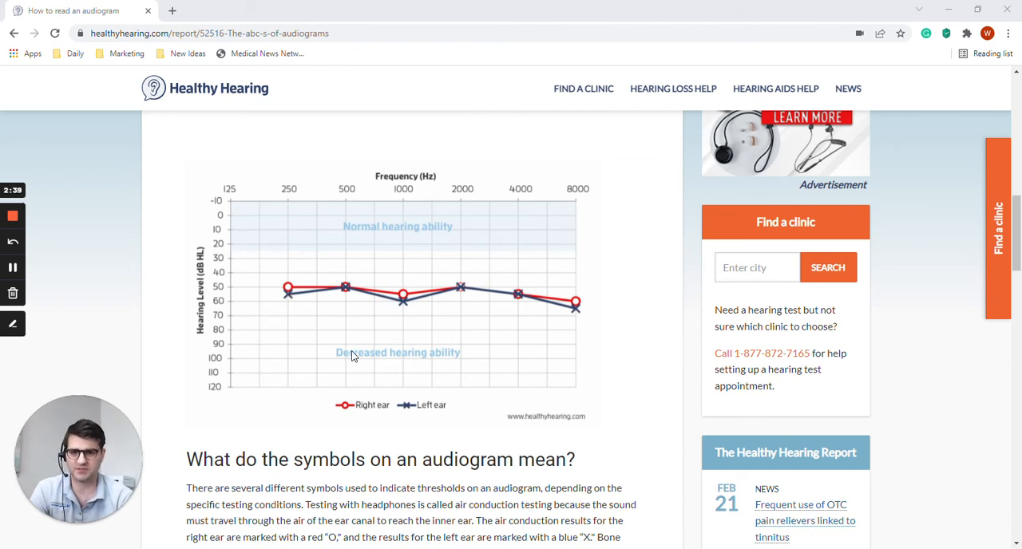
mouse_move(454, 367)
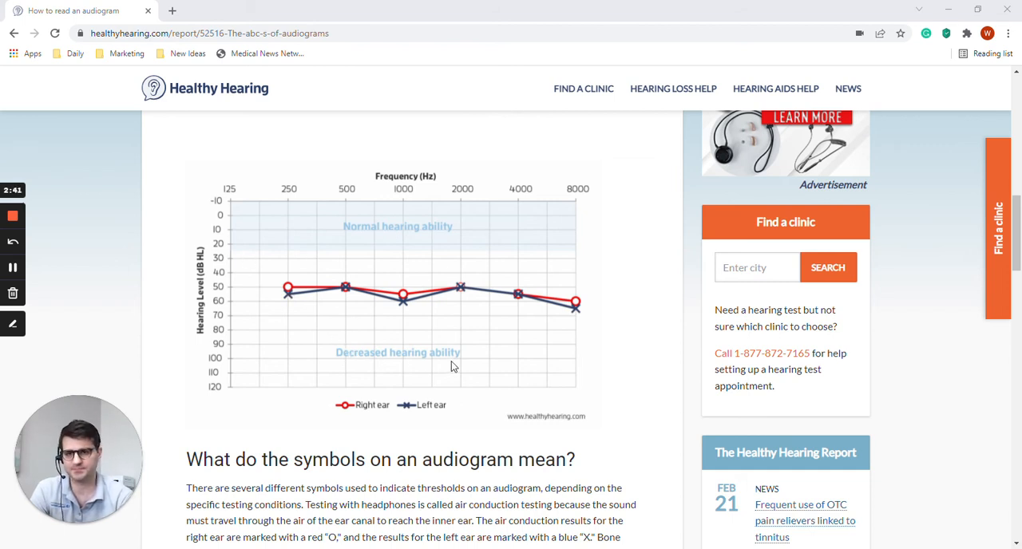
mouse_move(386, 240)
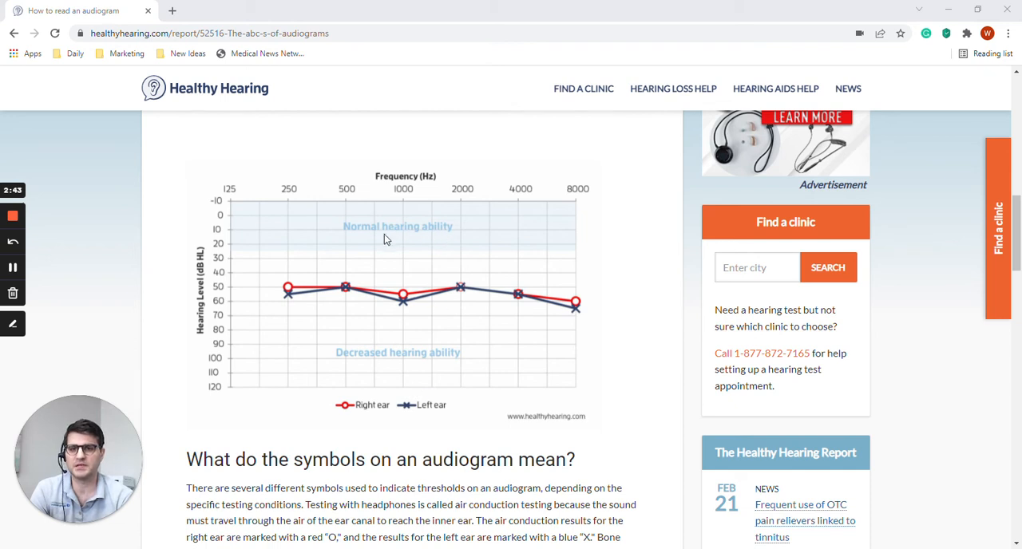
mouse_move(377, 300)
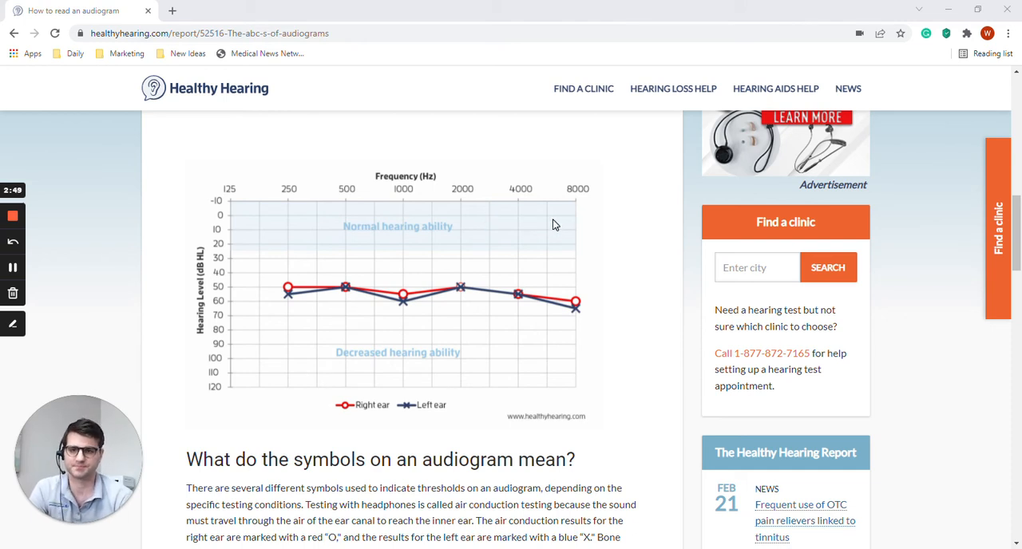
mouse_move(305, 300)
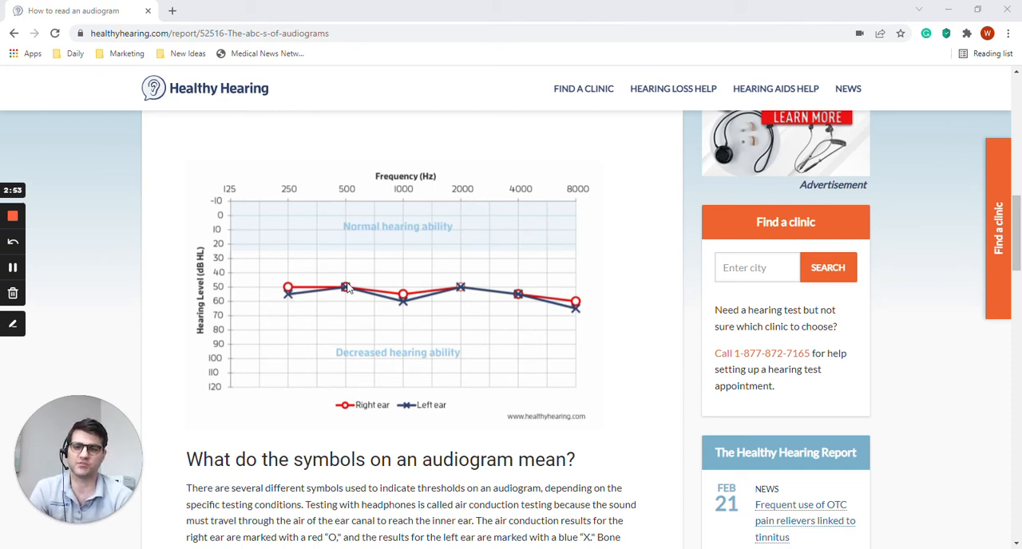
mouse_move(571, 311)
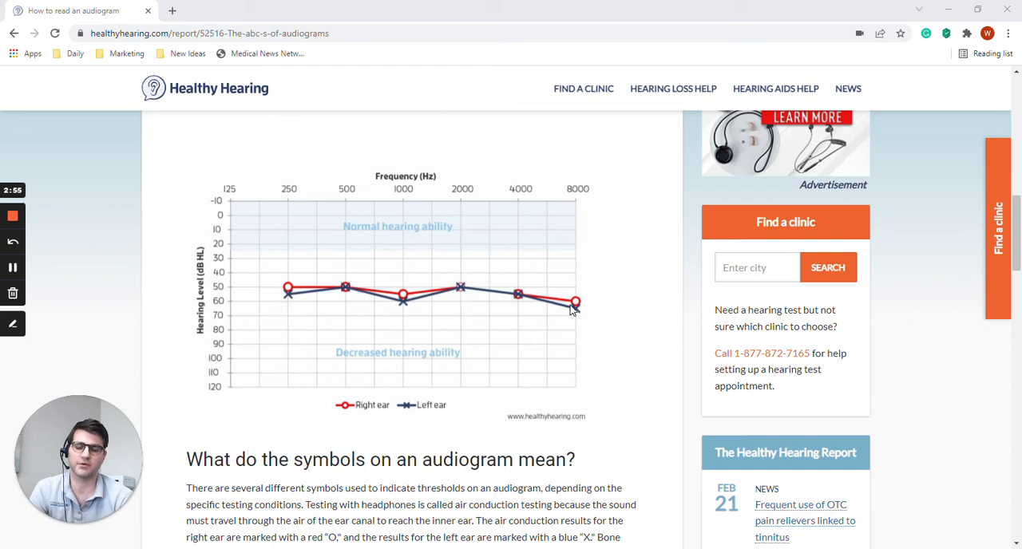
mouse_move(559, 326)
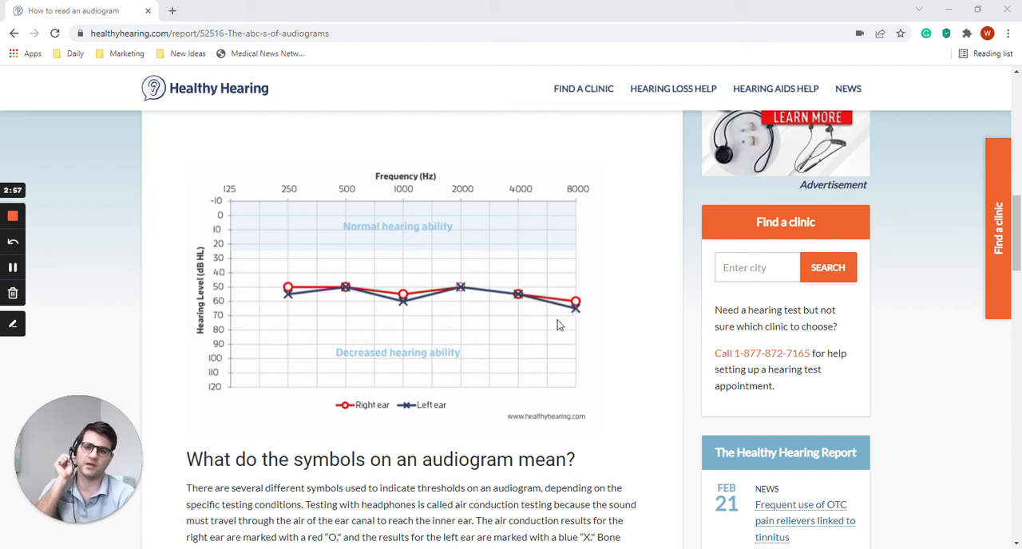
mouse_move(334, 294)
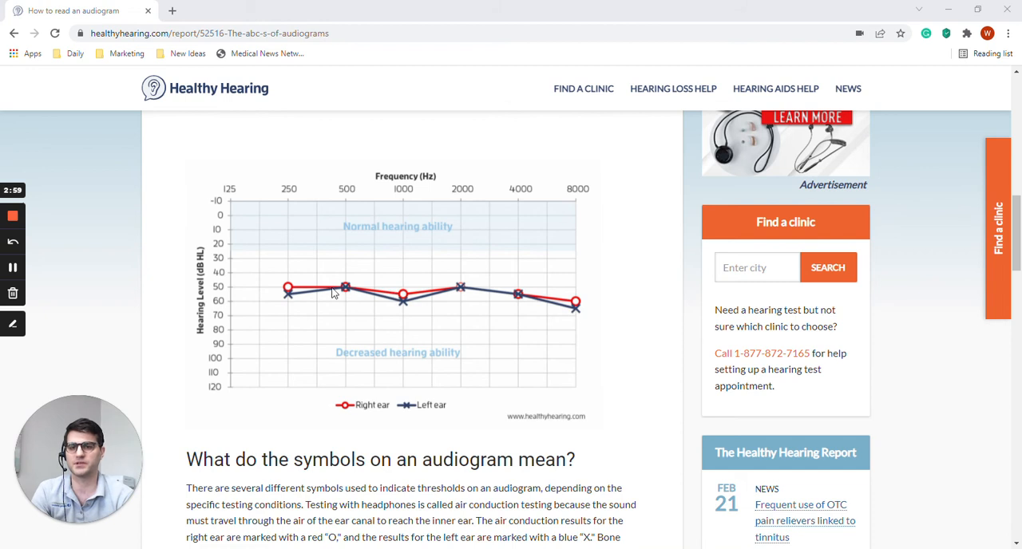
mouse_move(291, 297)
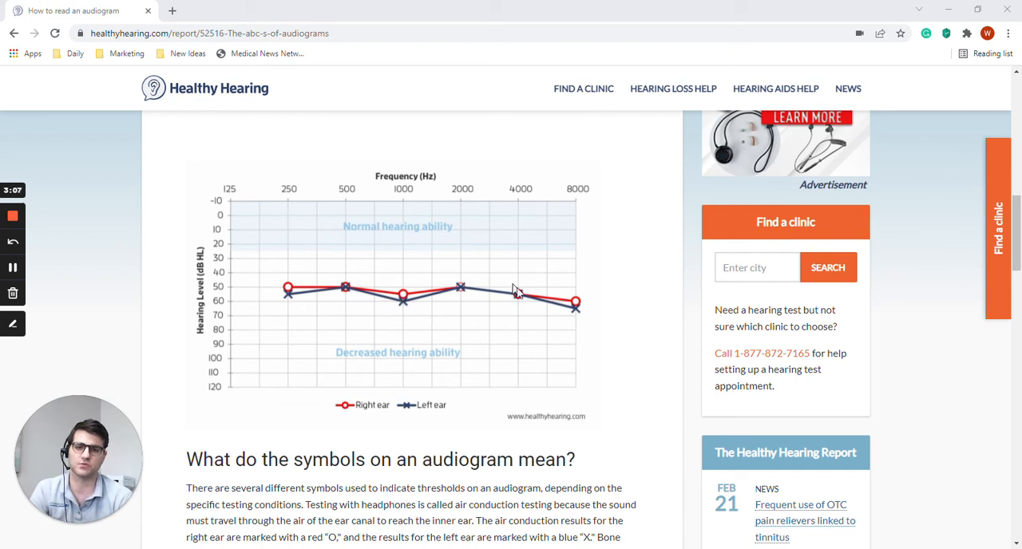
mouse_move(572, 297)
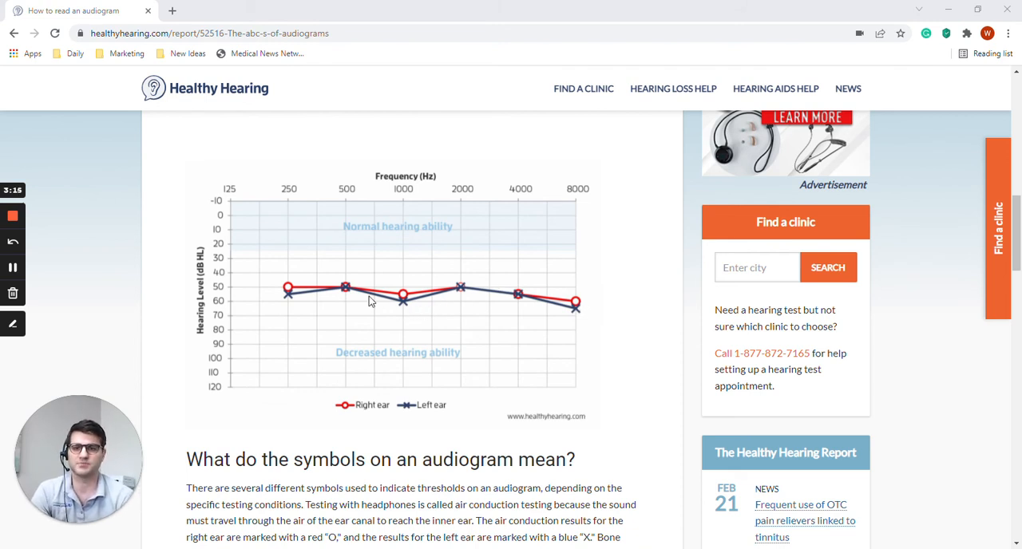
mouse_move(403, 302)
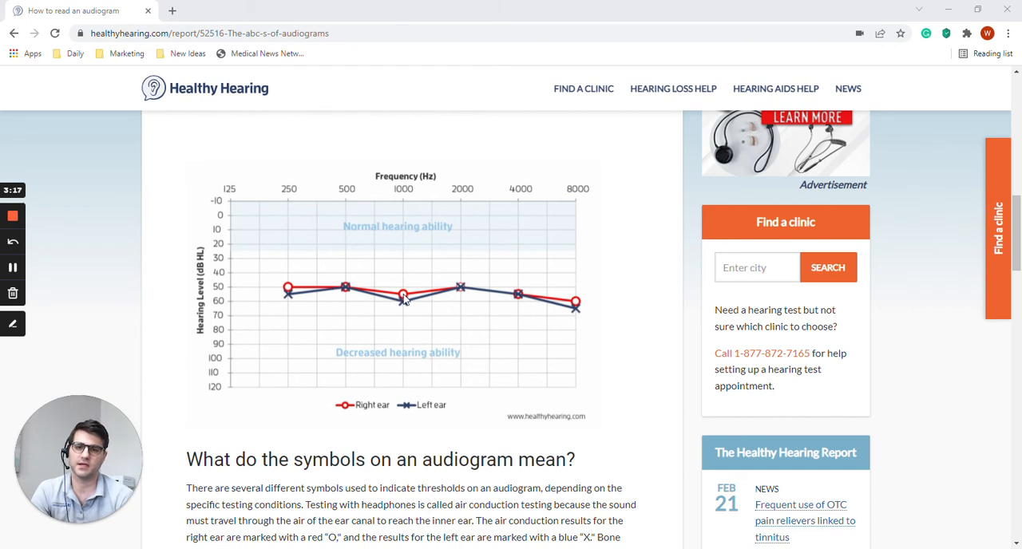
mouse_move(539, 307)
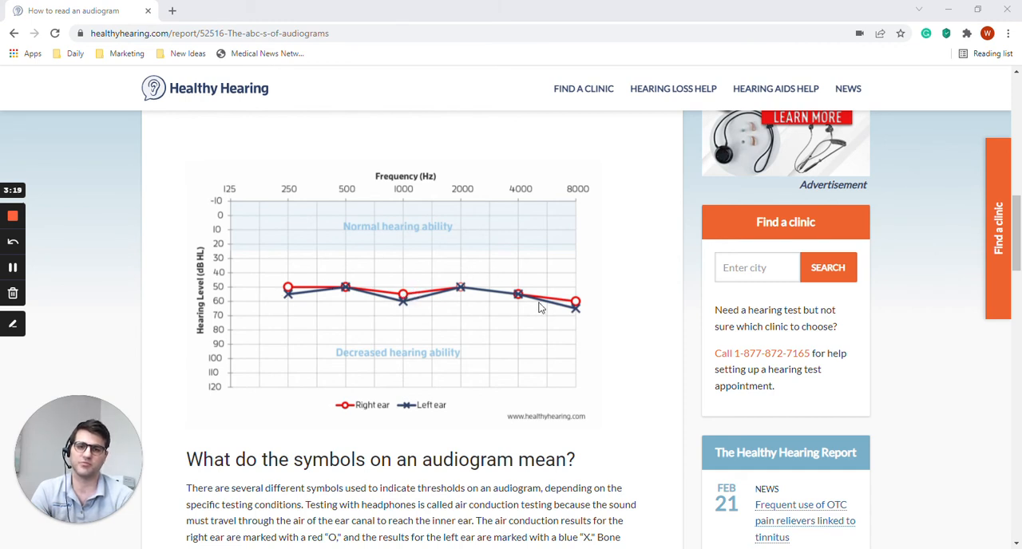
mouse_move(522, 295)
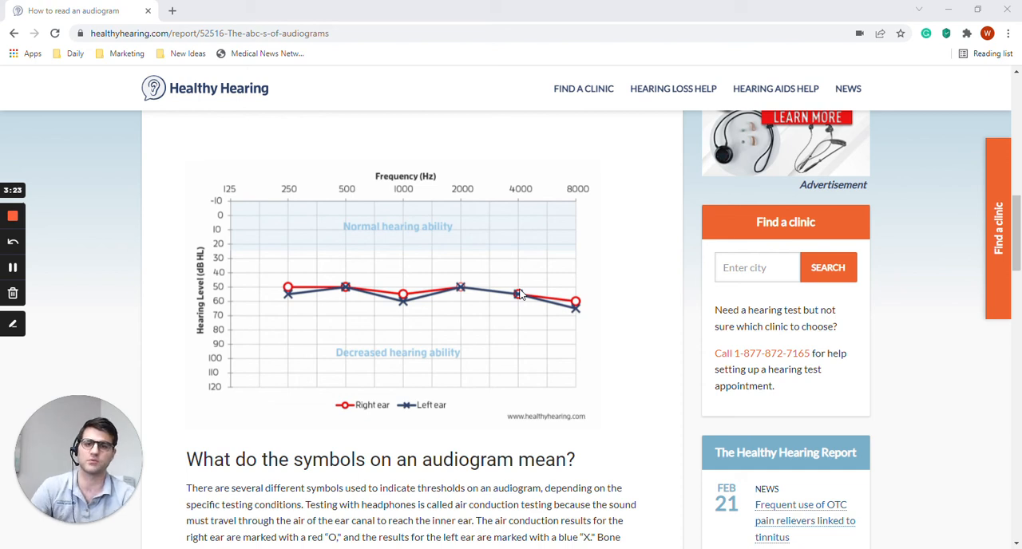
mouse_move(577, 336)
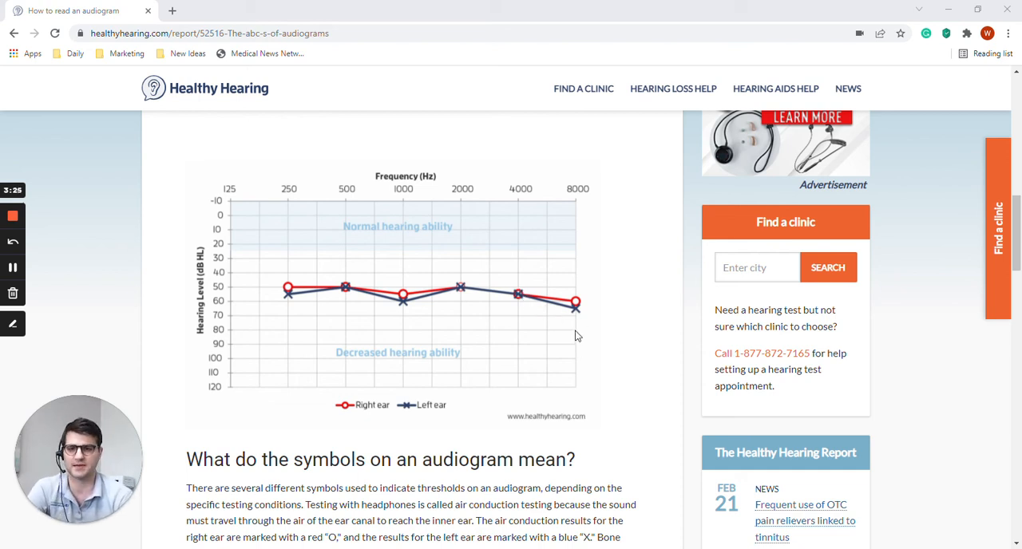
mouse_move(288, 284)
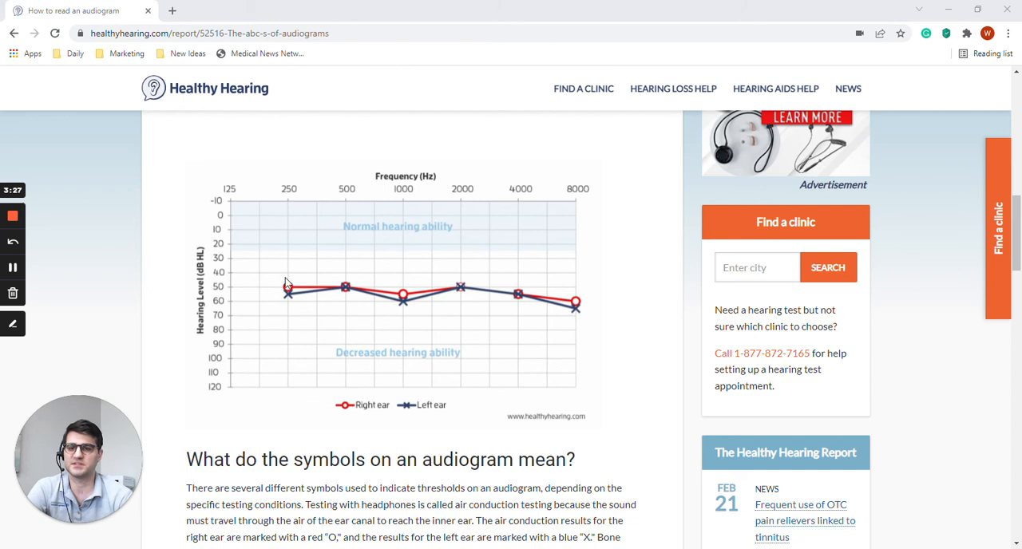
mouse_move(354, 307)
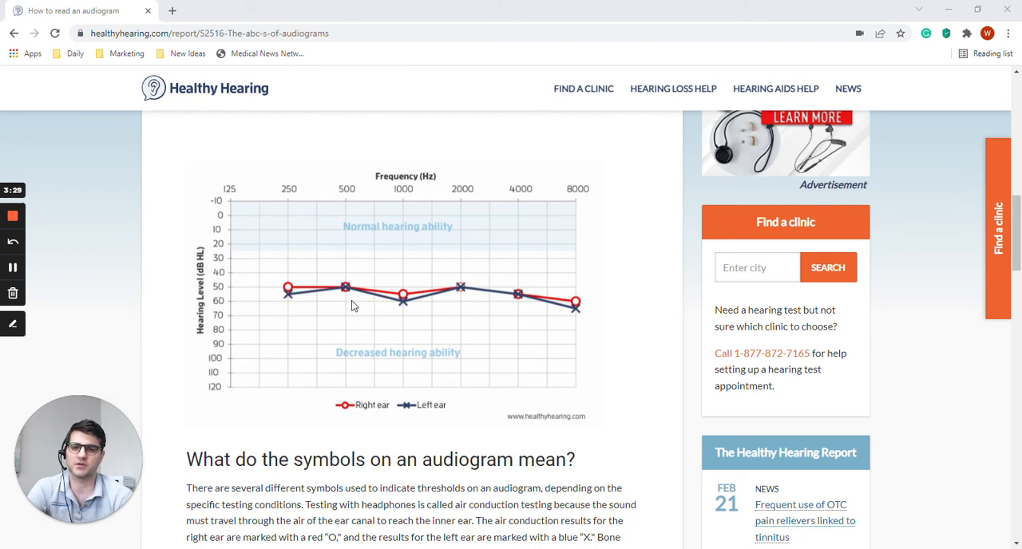
mouse_move(324, 313)
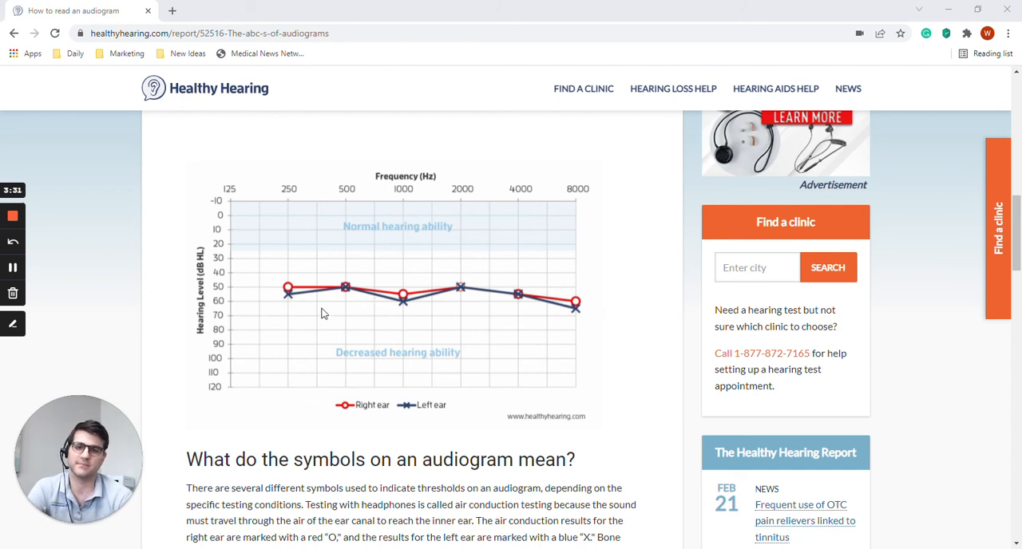
mouse_move(450, 268)
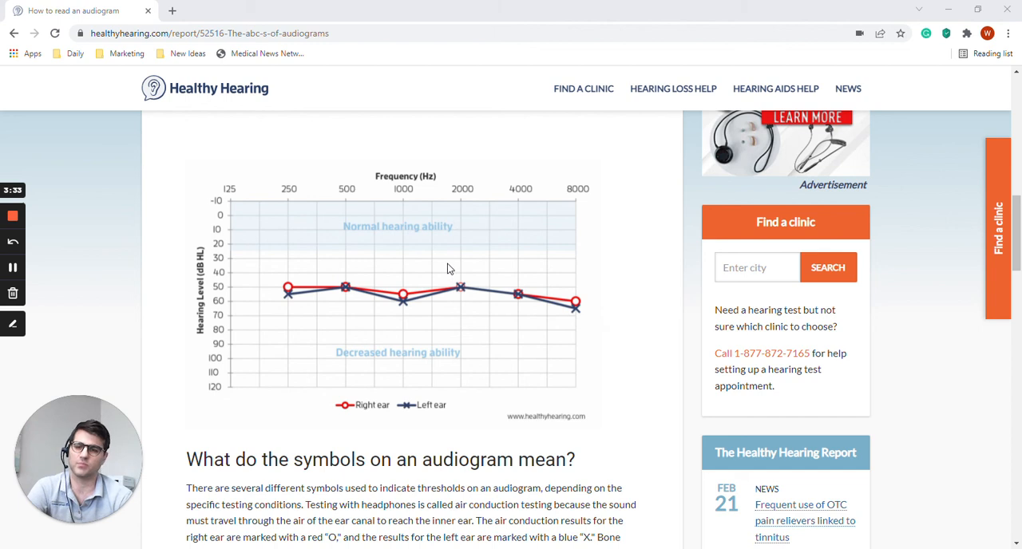
mouse_move(524, 278)
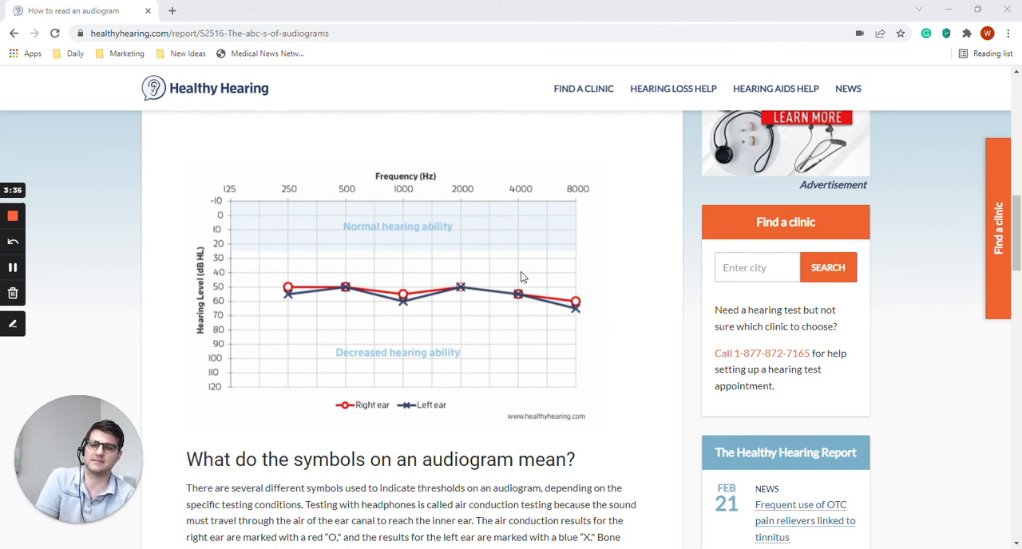
mouse_move(272, 322)
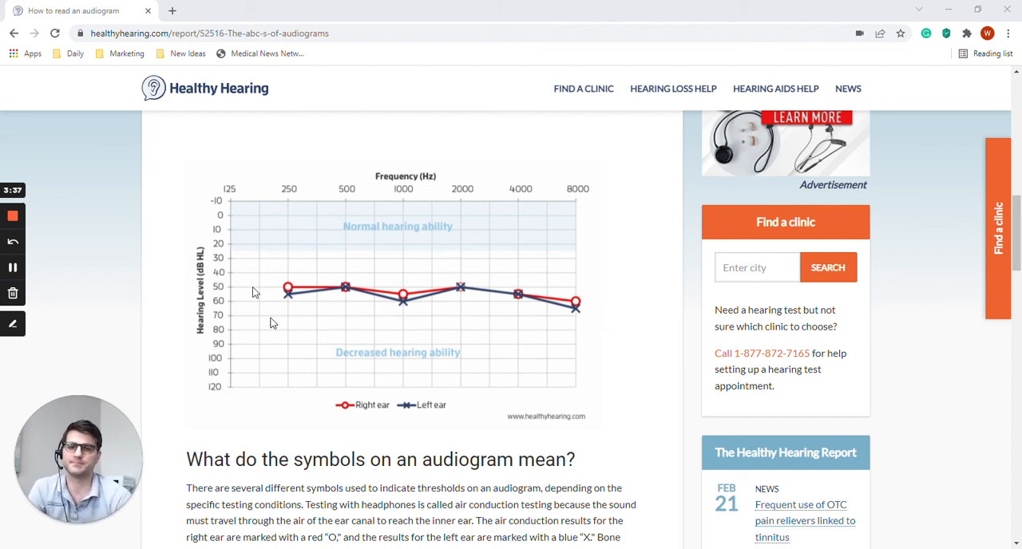
mouse_move(440, 259)
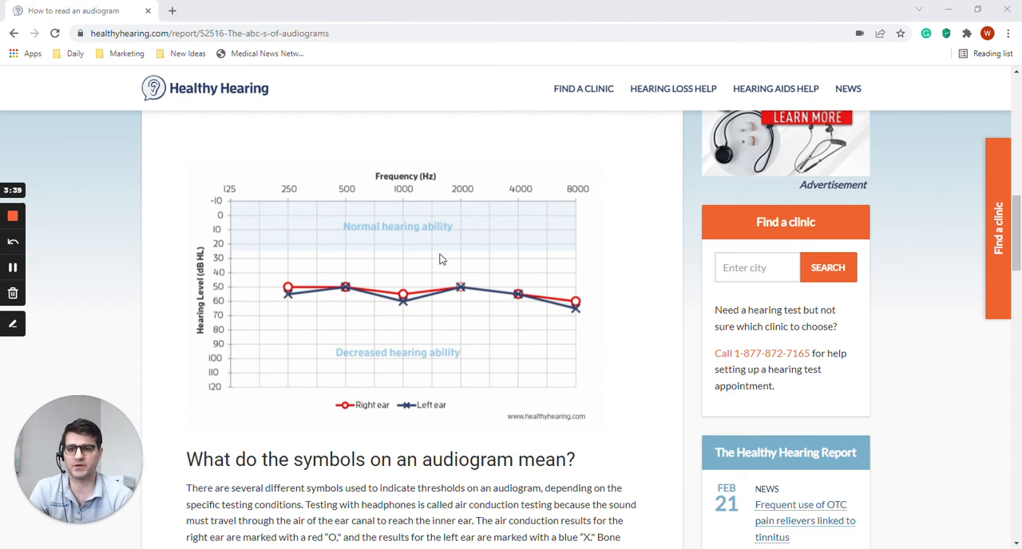
mouse_move(563, 280)
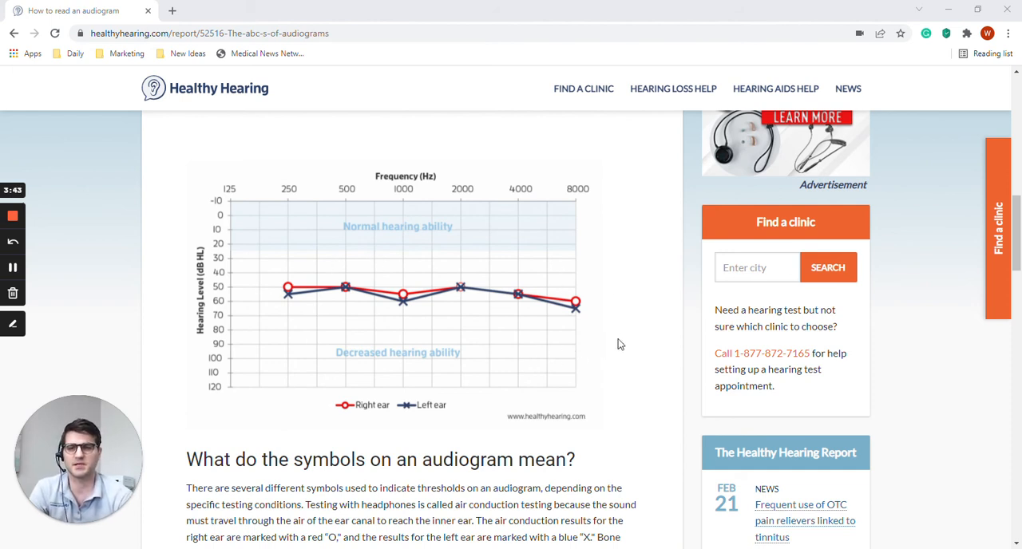
mouse_move(502, 337)
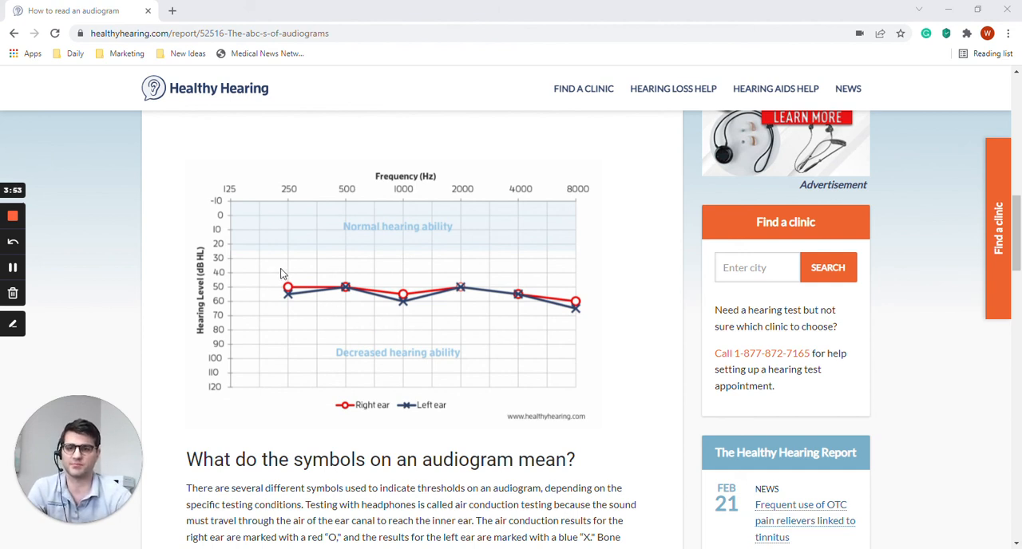
mouse_move(325, 272)
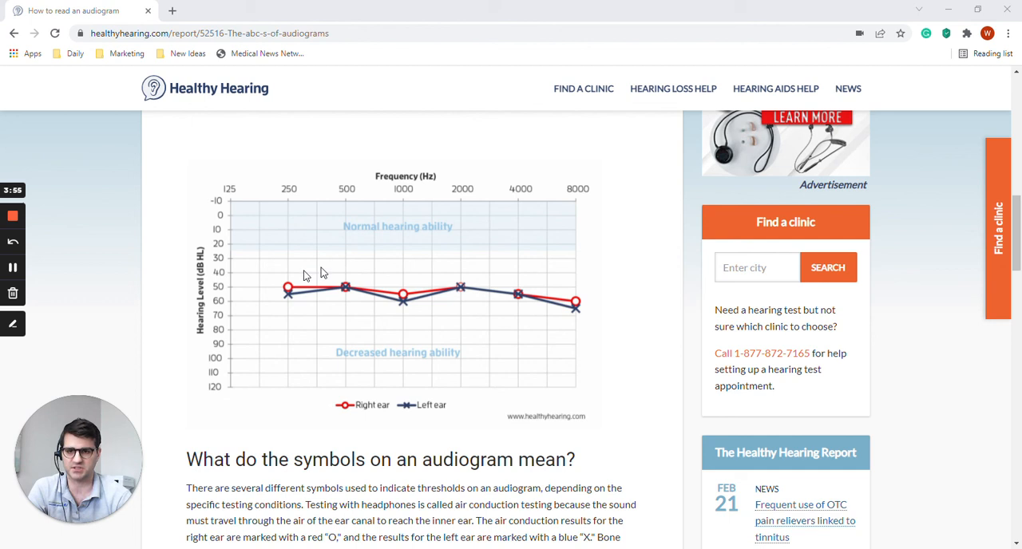
mouse_move(518, 302)
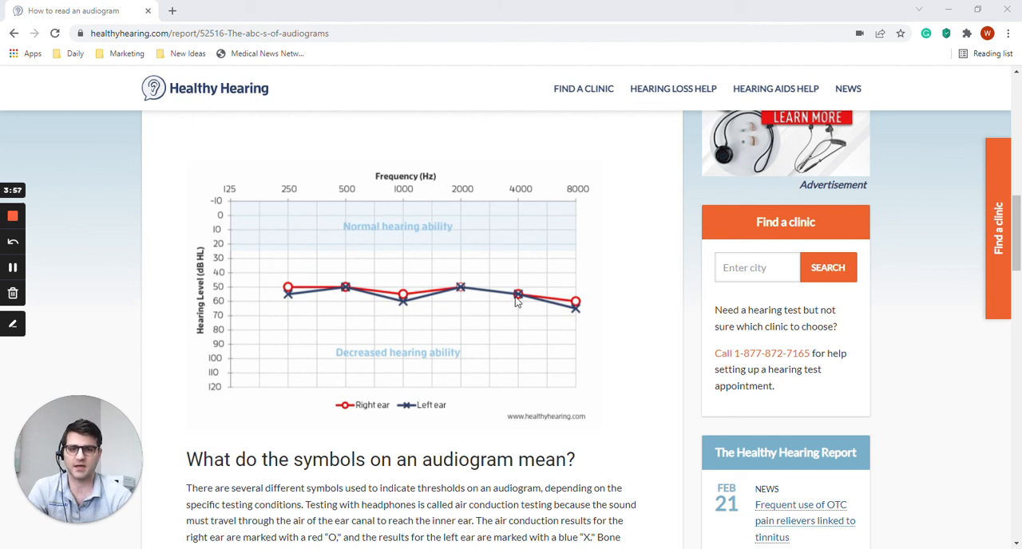
mouse_move(284, 284)
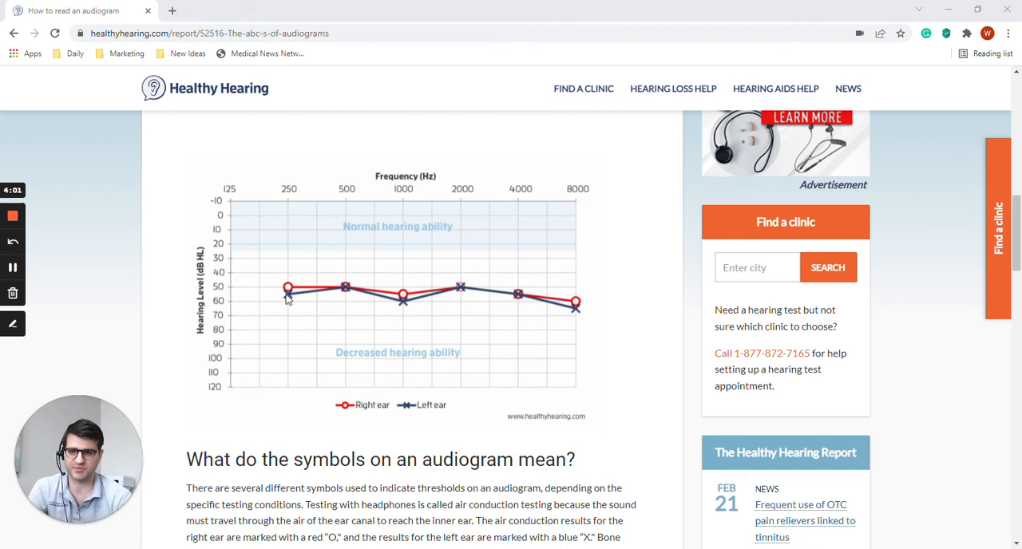
mouse_move(364, 275)
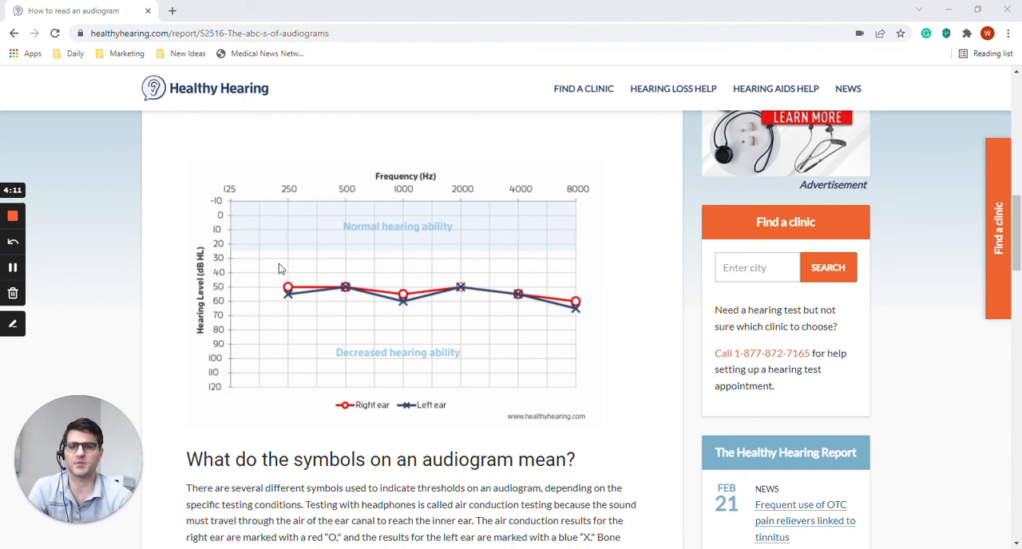
mouse_move(536, 305)
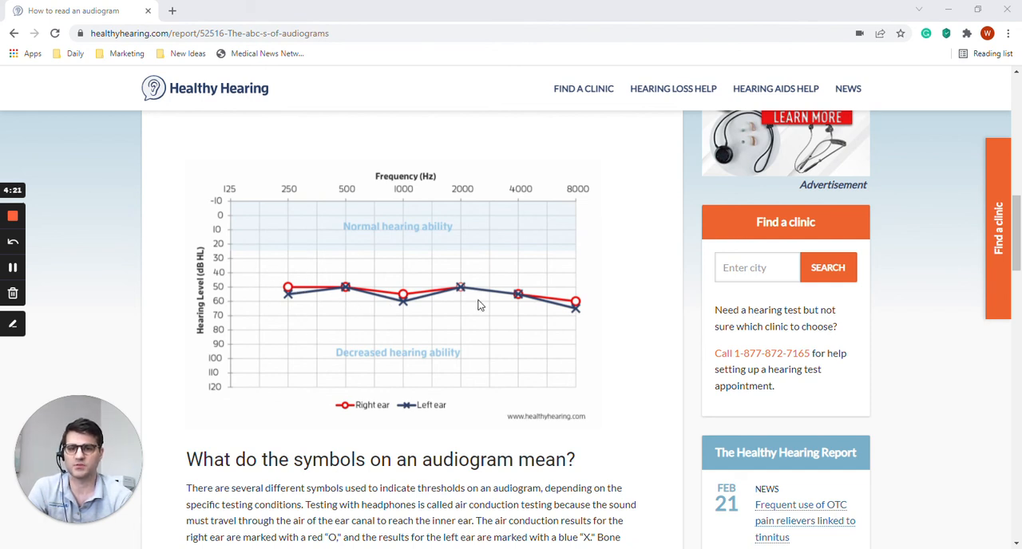
mouse_move(608, 300)
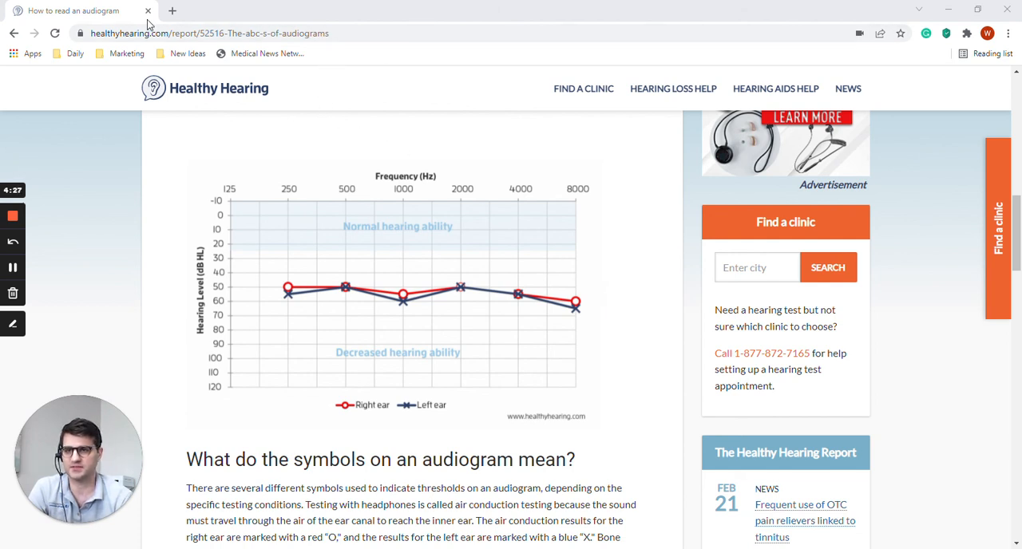
mouse_move(265, 16)
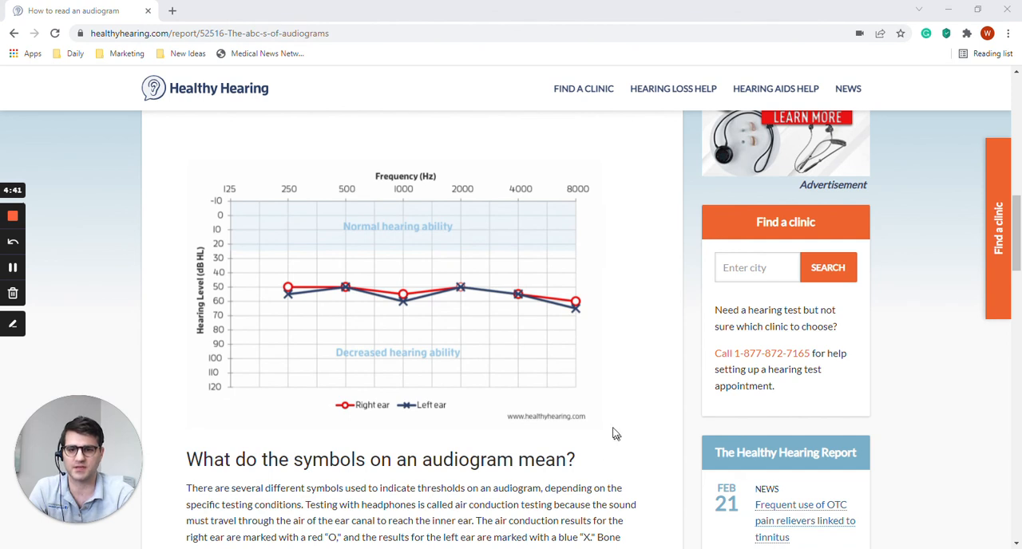
mouse_move(256, 265)
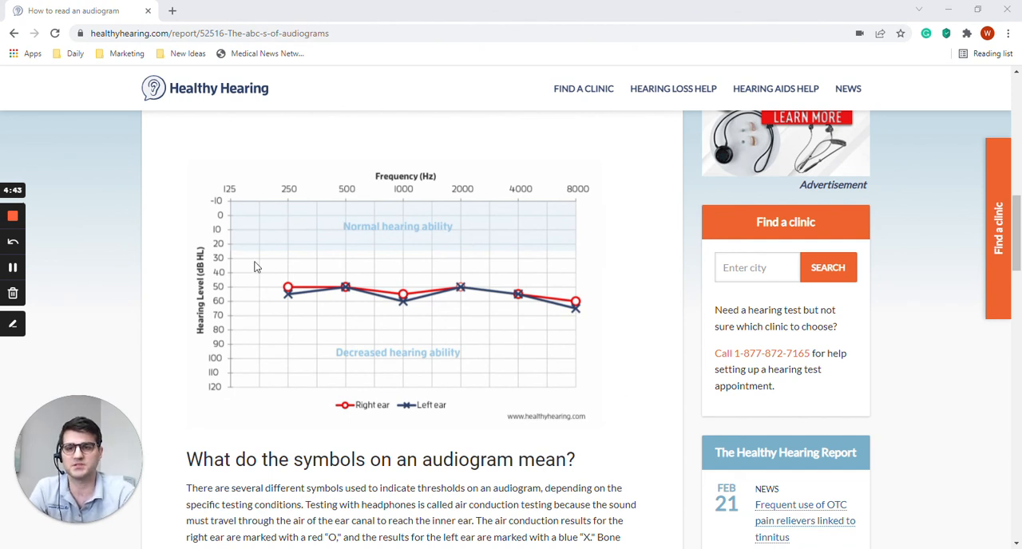